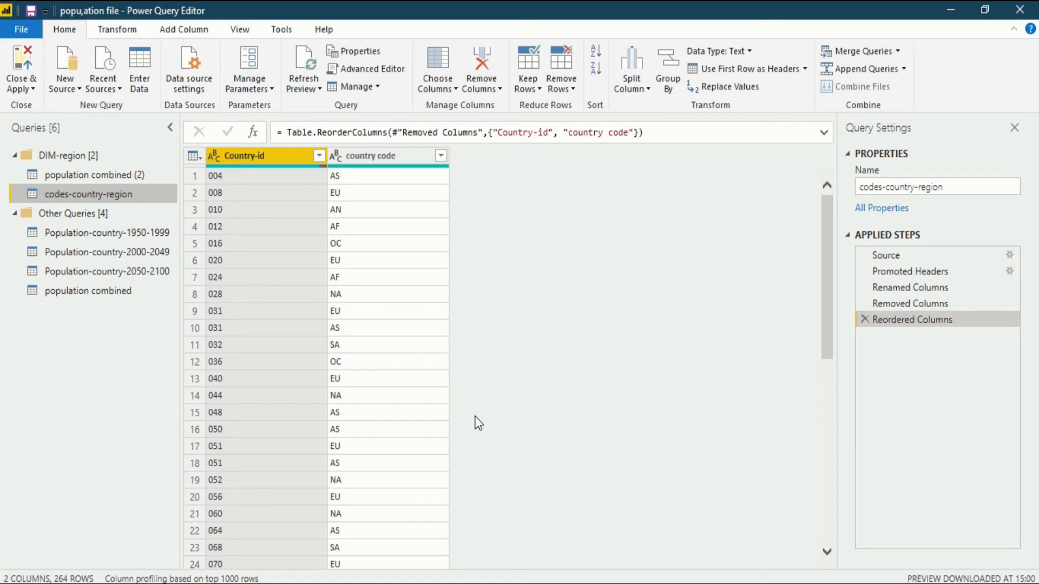
mouse_move(534, 396)
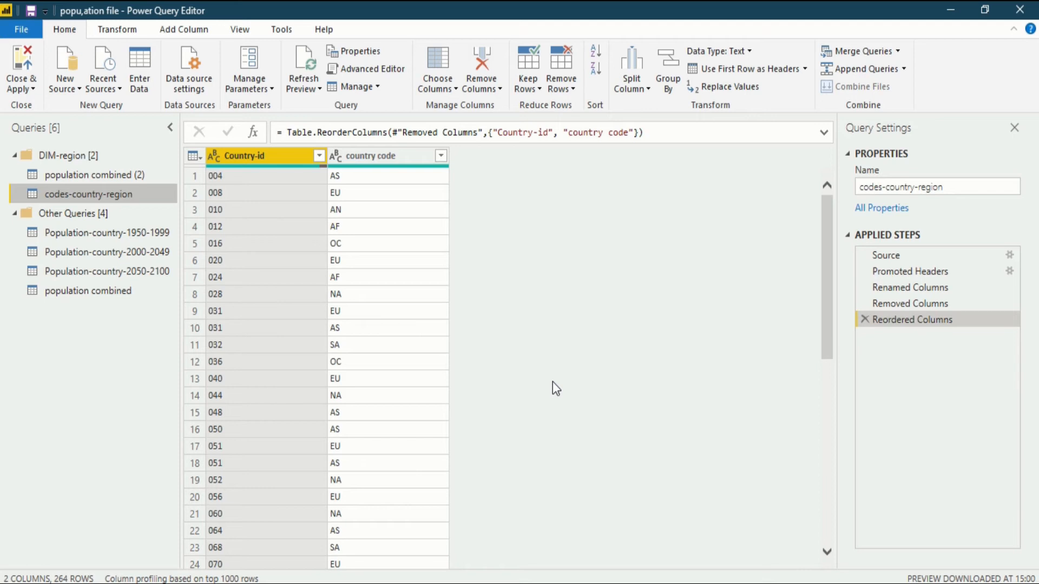
mouse_move(566, 293)
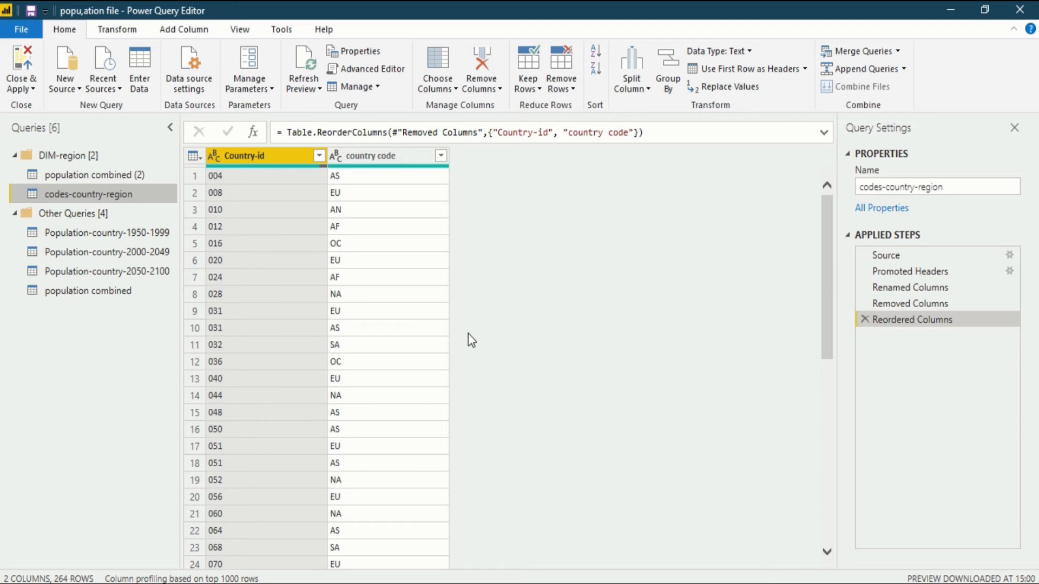
mouse_move(491, 333)
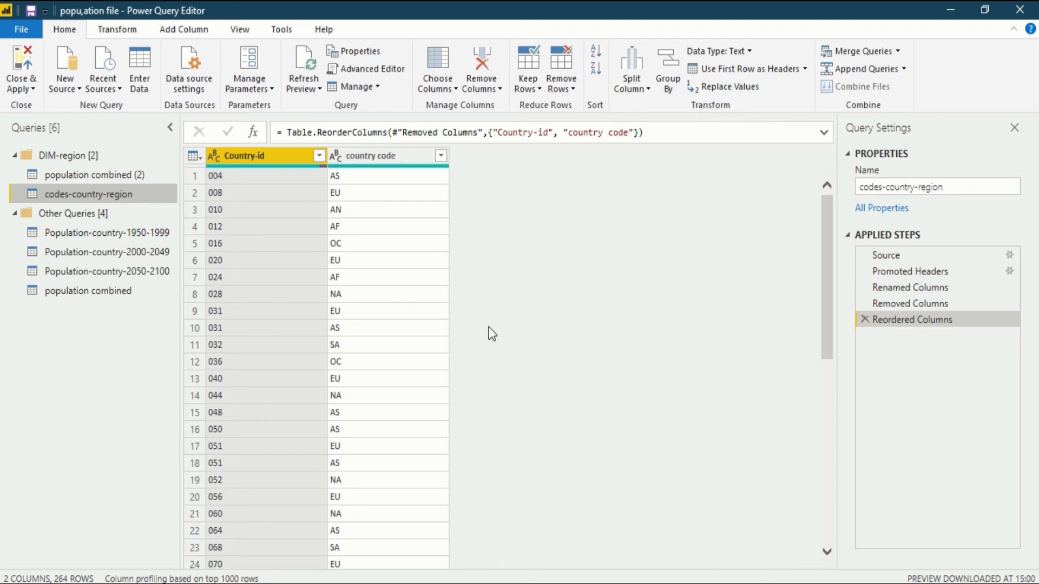
mouse_move(64, 44)
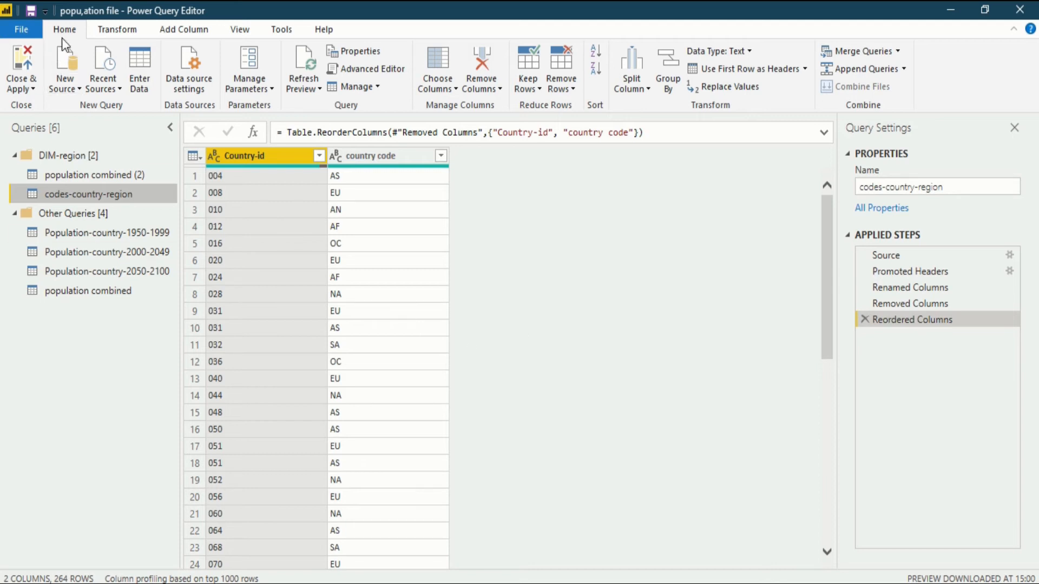
mouse_move(139, 68)
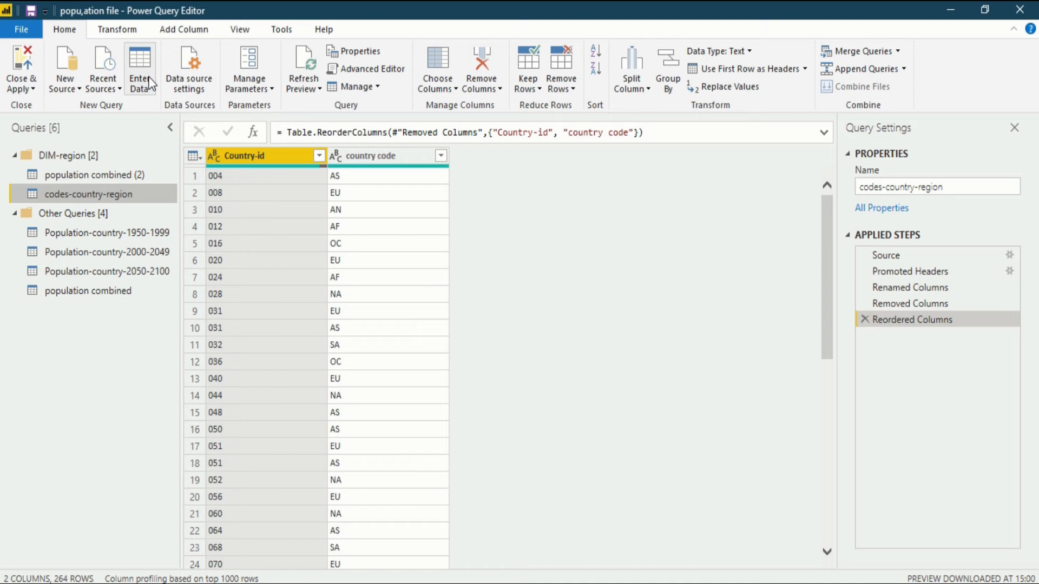
mouse_move(255, 113)
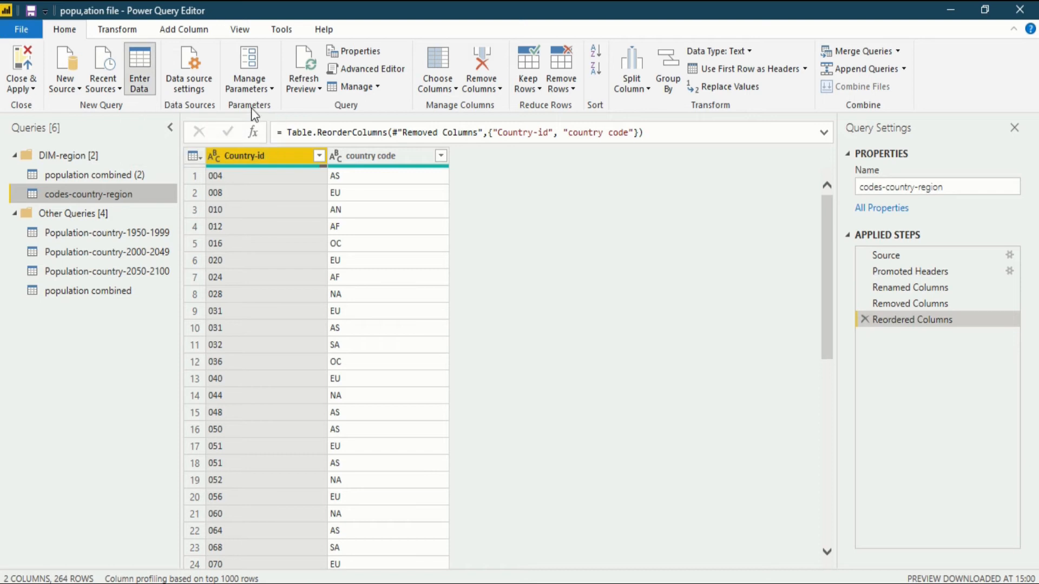
mouse_move(394, 234)
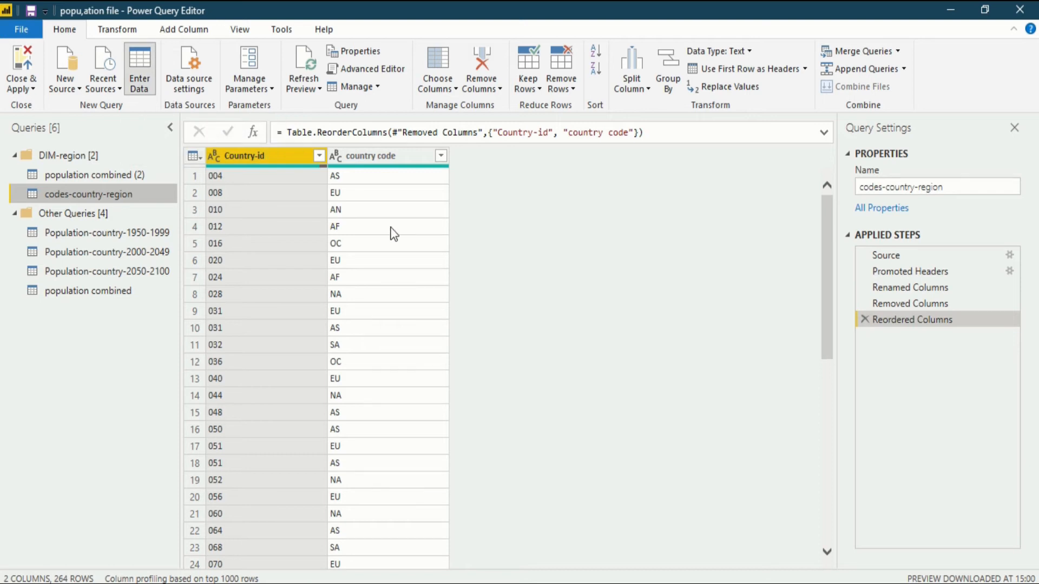
- Create a new hand-entered table via Enter Data, named Region-countryname
left_click(140, 68)
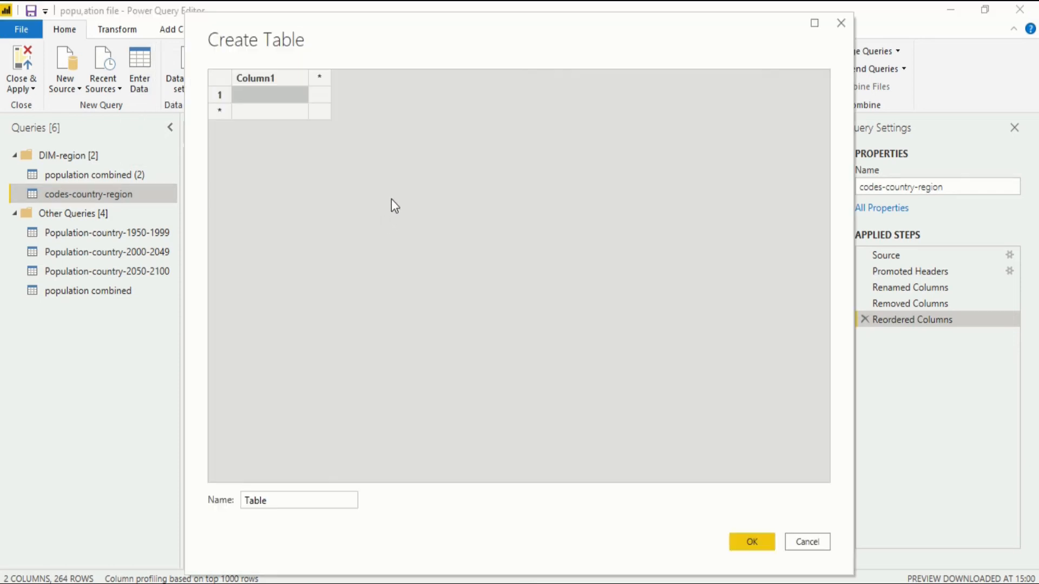
mouse_move(250, 62)
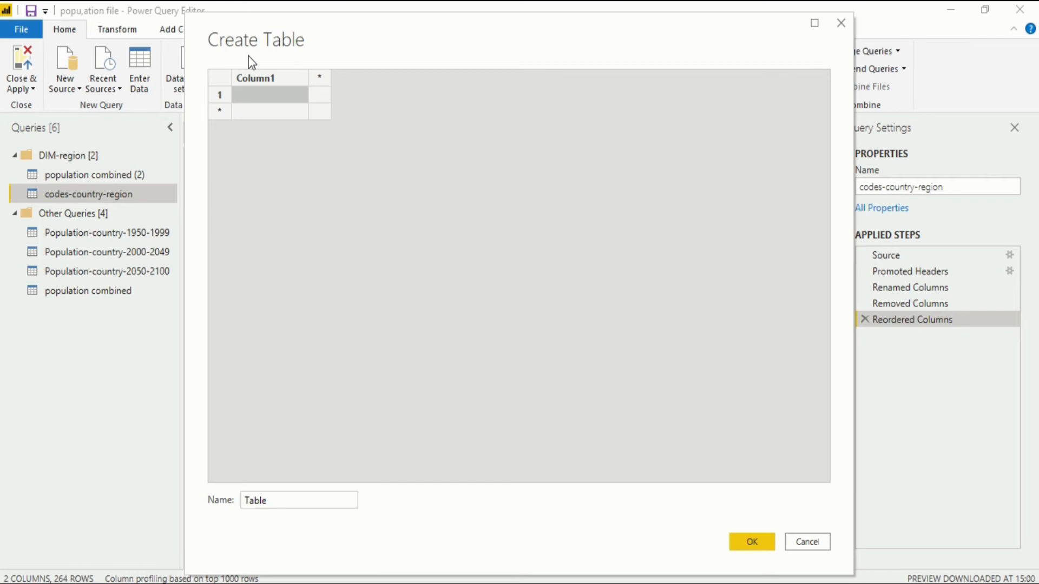
mouse_move(227, 540)
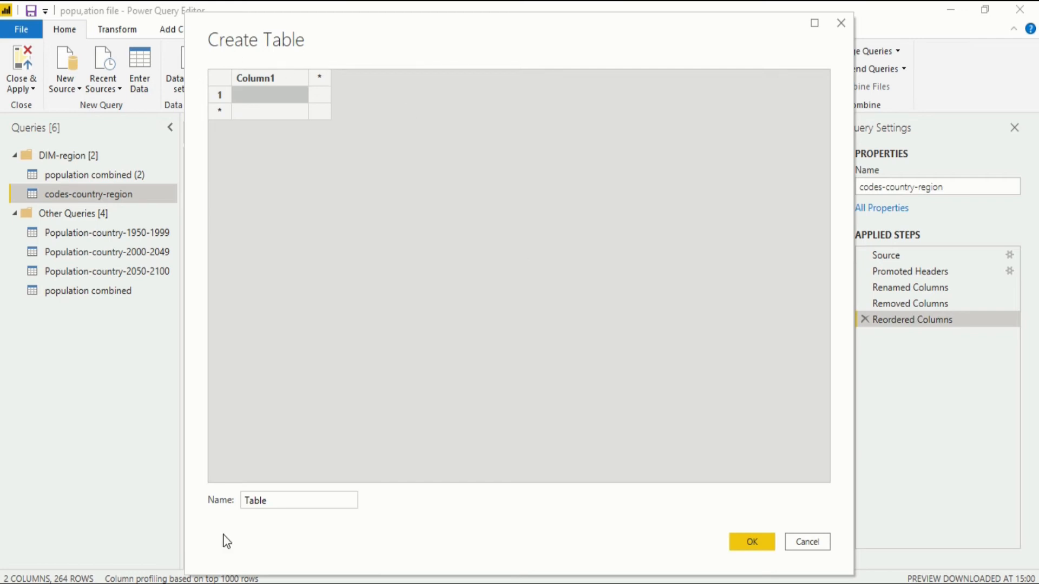
left_click(298, 500)
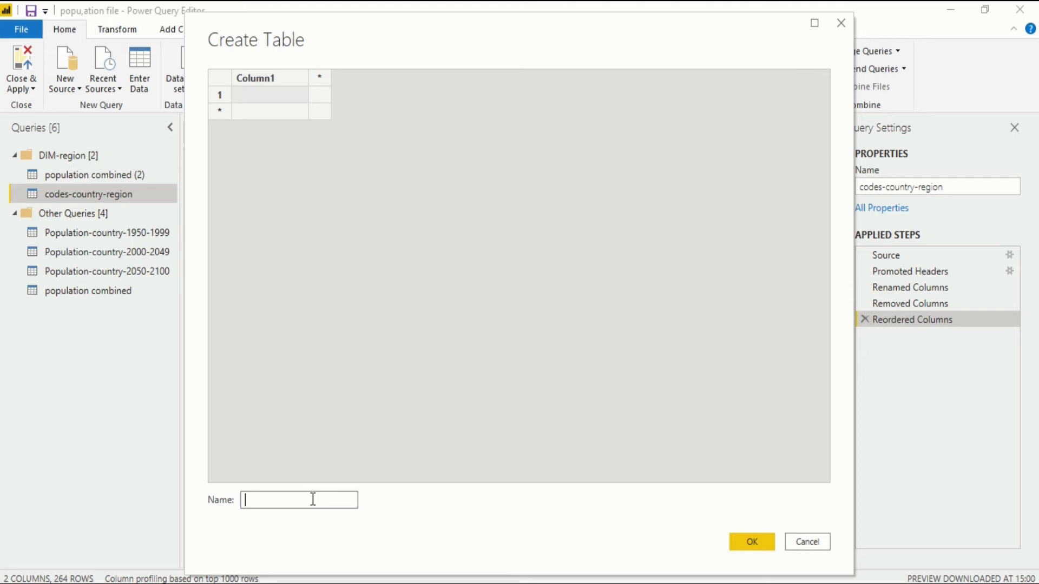
type("Region-co")
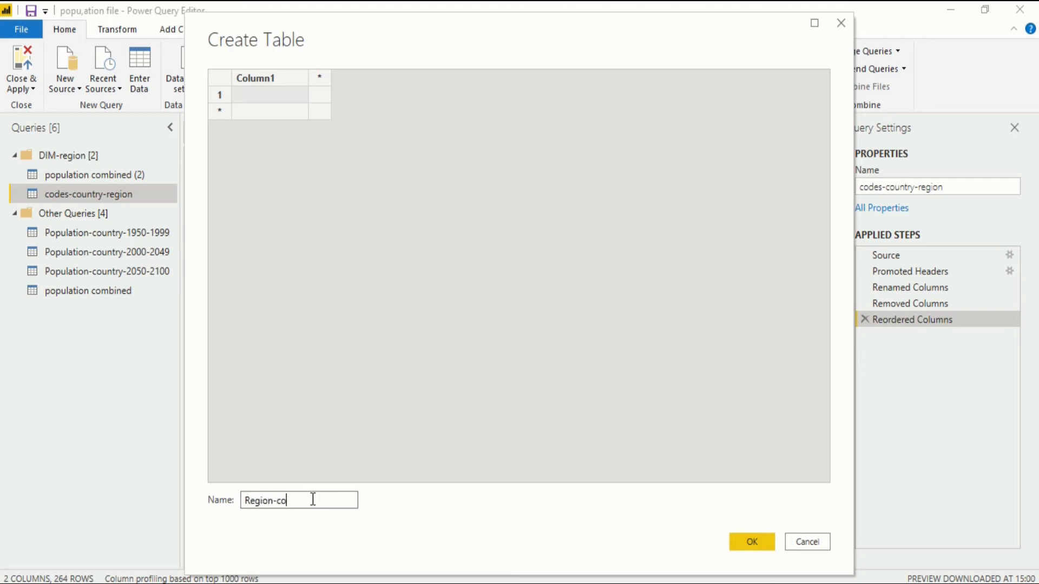
type("untryname")
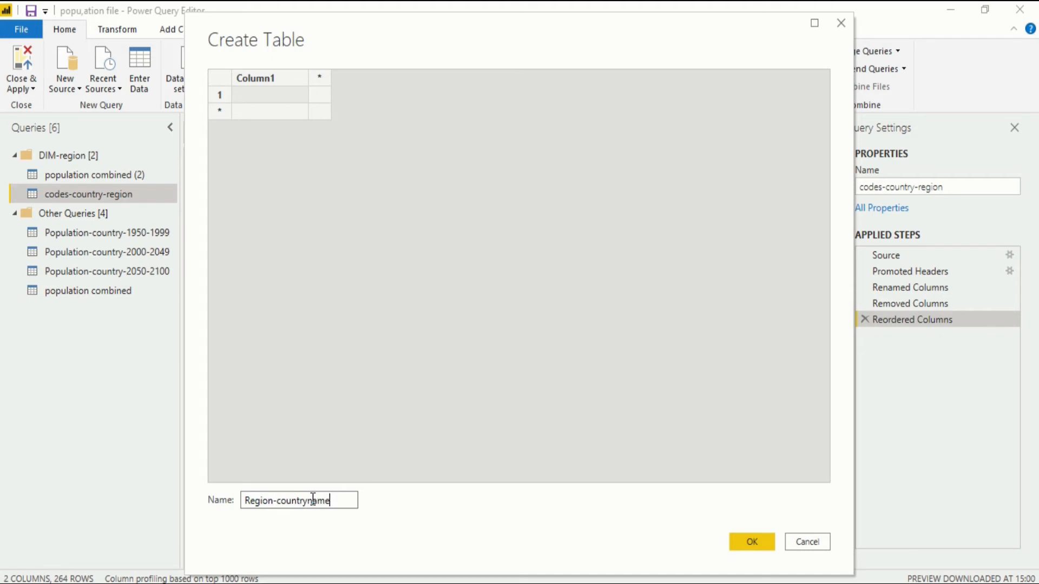
left_click(806, 541)
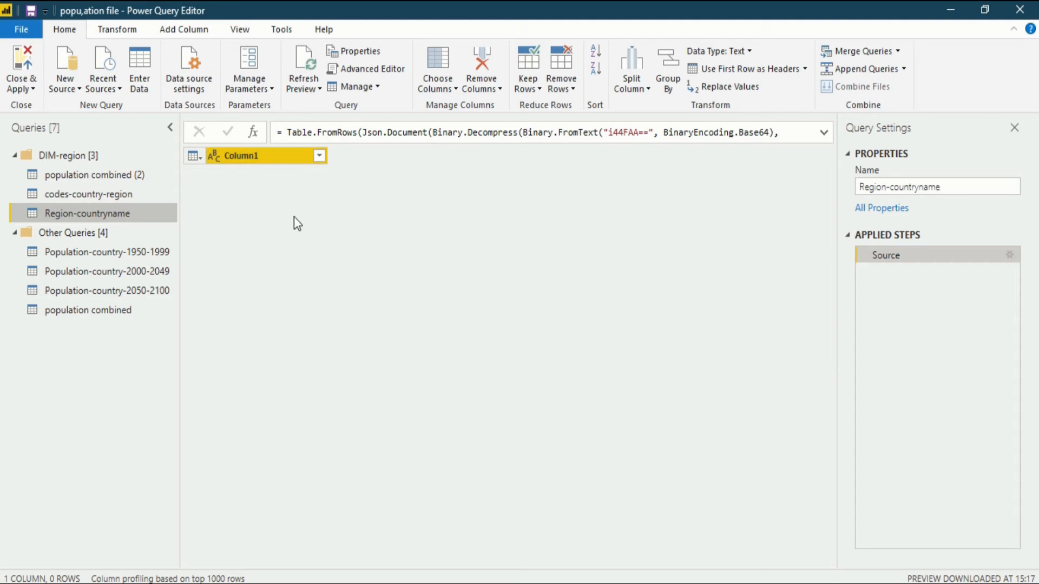
mouse_move(294, 204)
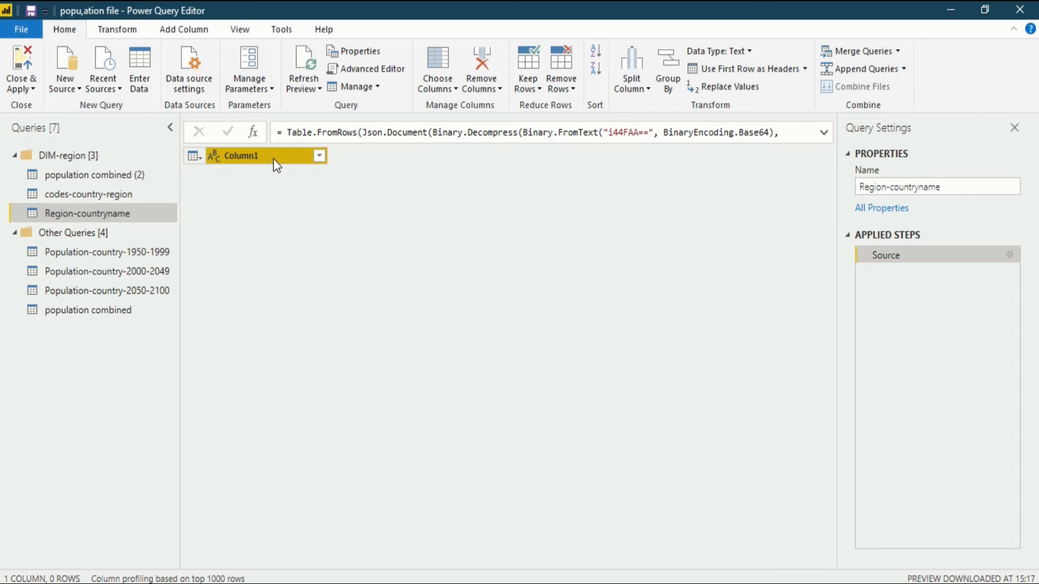
mouse_move(270, 291)
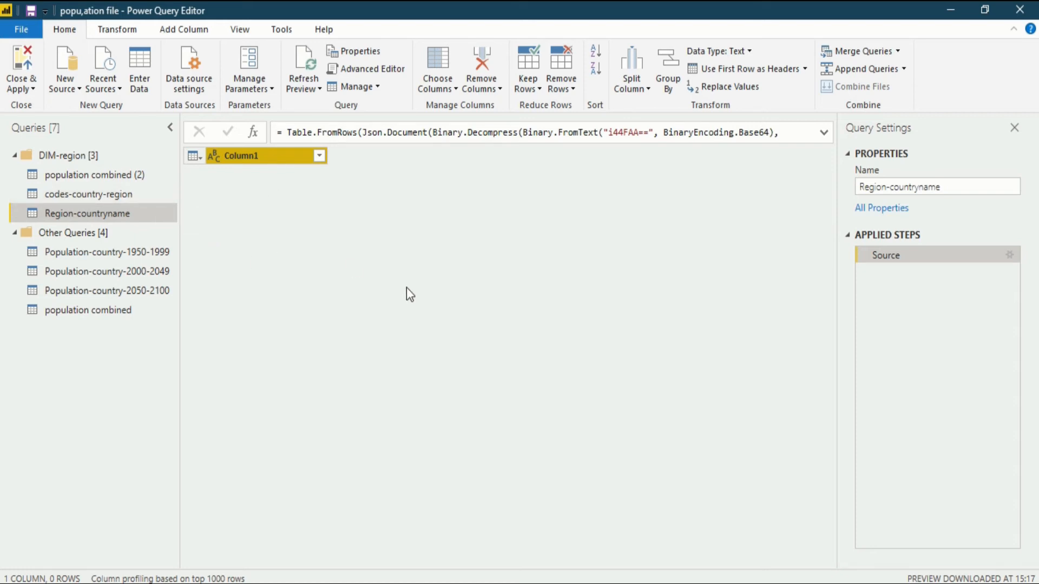
mouse_move(146, 215)
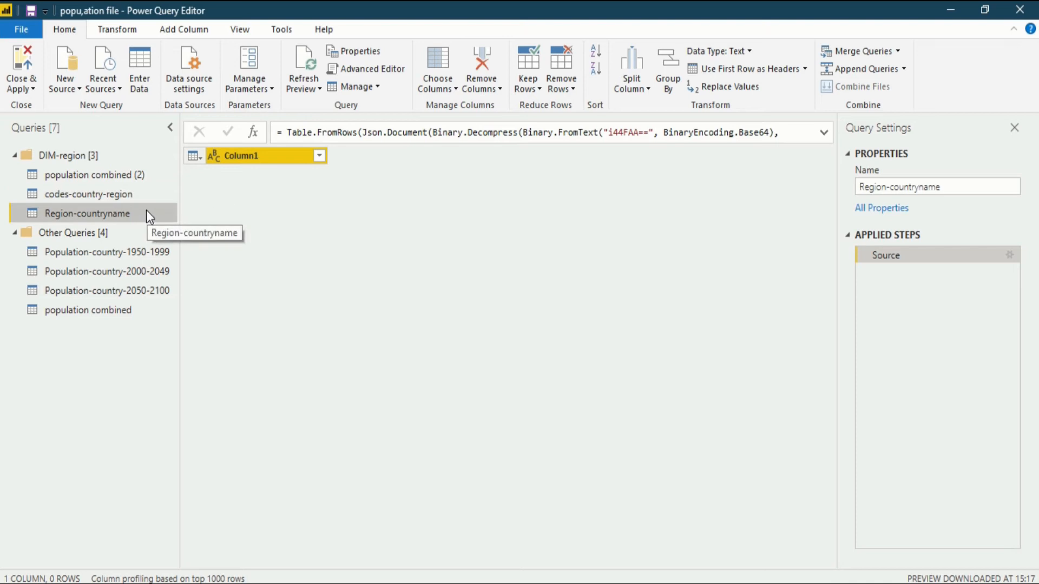
mouse_move(139, 194)
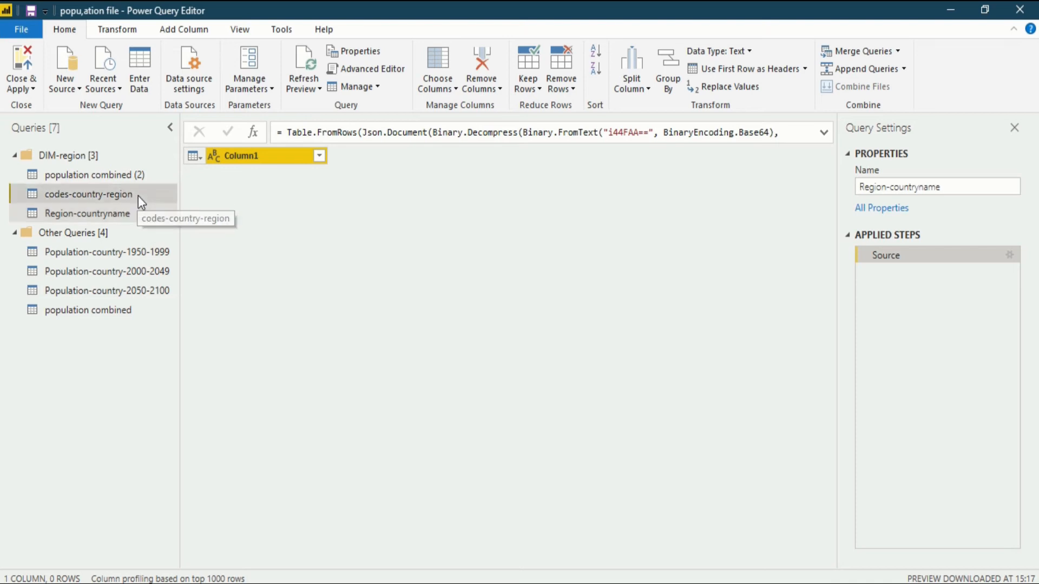
- Switch back to the codes-country-region query in the Queries pane
left_click(87, 194)
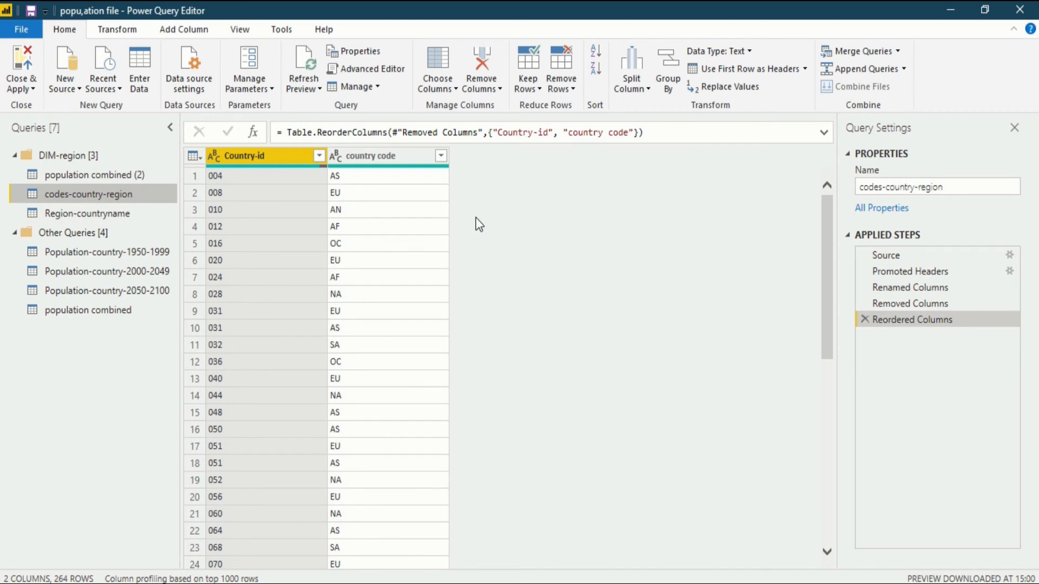
mouse_move(396, 213)
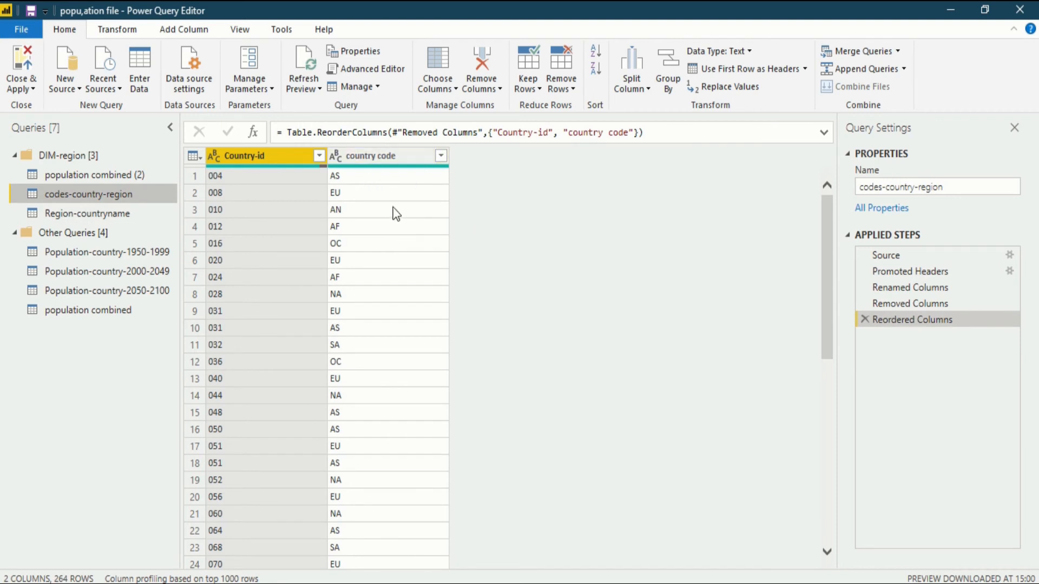
mouse_move(334, 192)
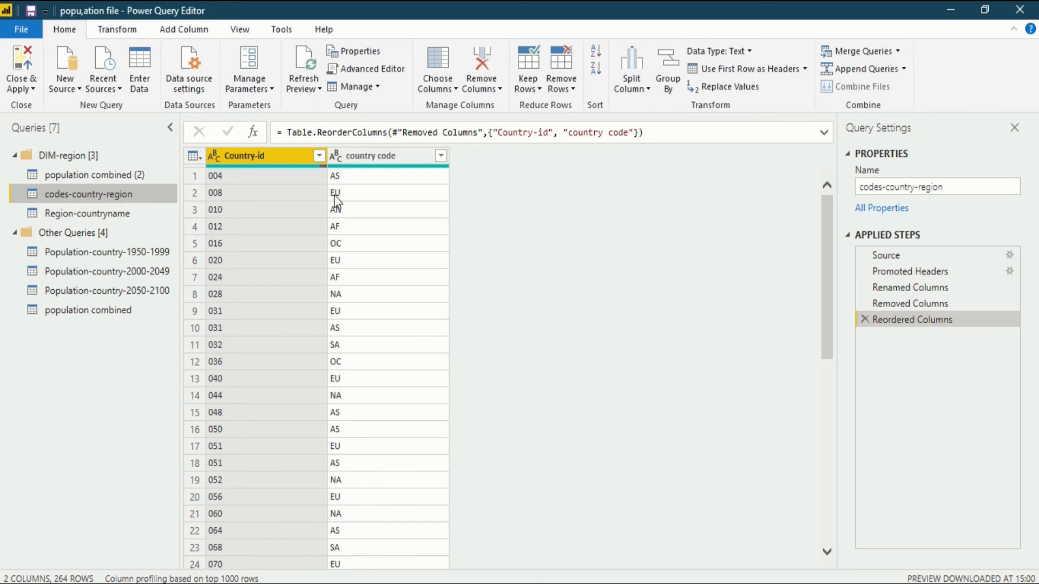
mouse_move(356, 196)
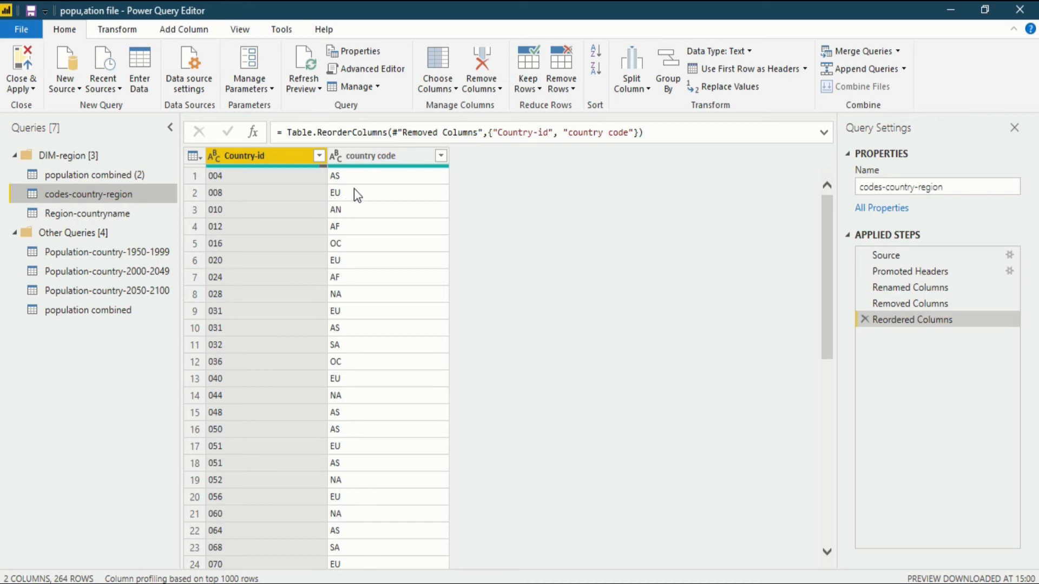
mouse_move(355, 320)
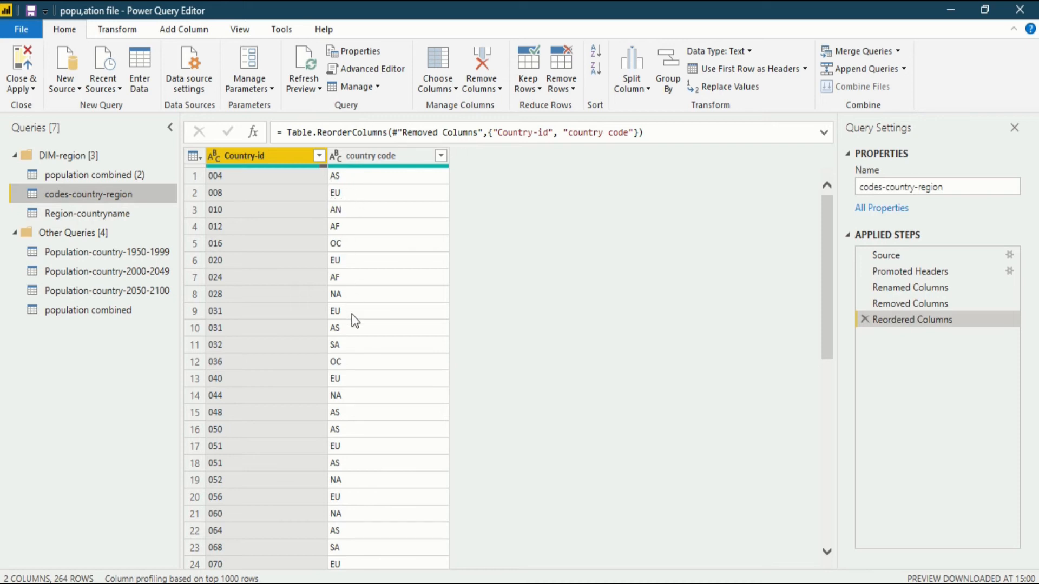
mouse_move(418, 421)
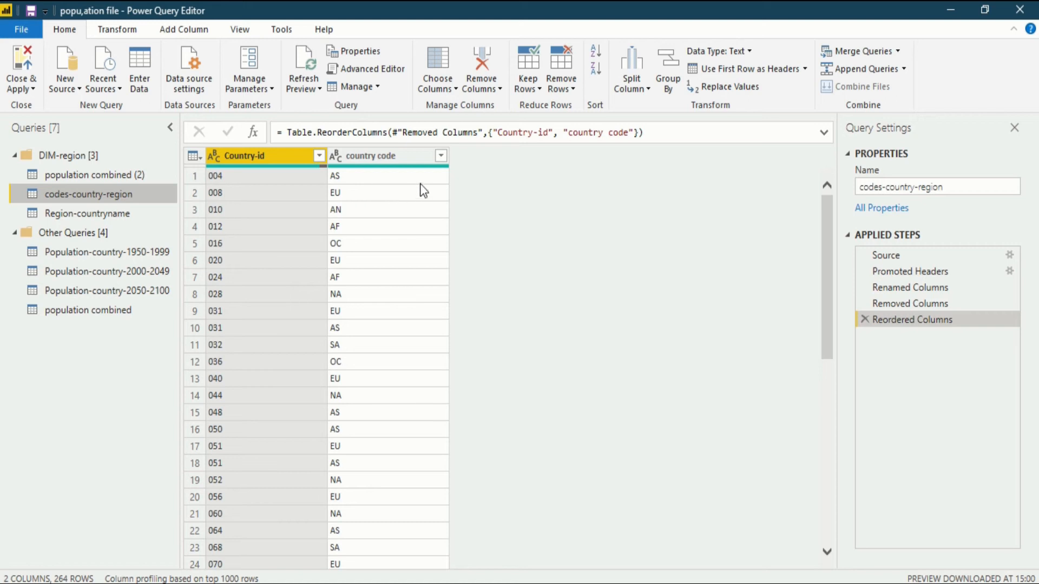
mouse_move(492, 218)
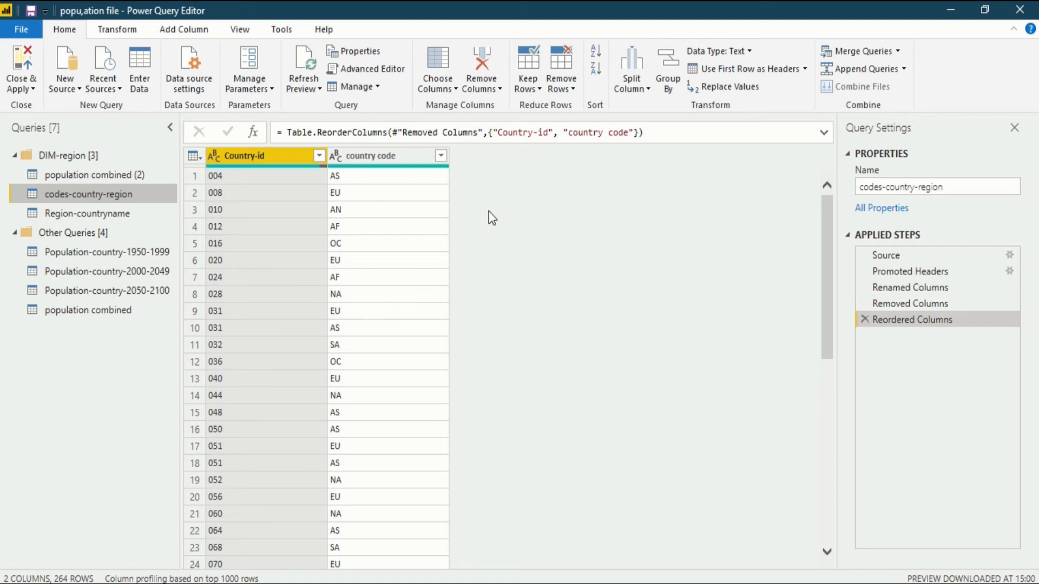
- Remove duplicate rows on the country code column, leaving the eight distinct codes
left_click(371, 155)
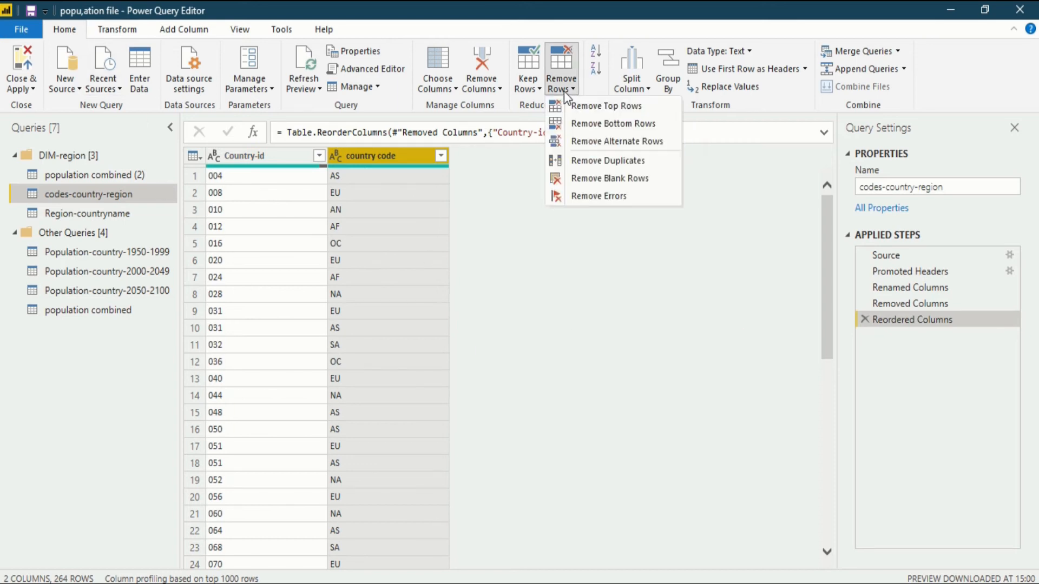
mouse_move(591, 160)
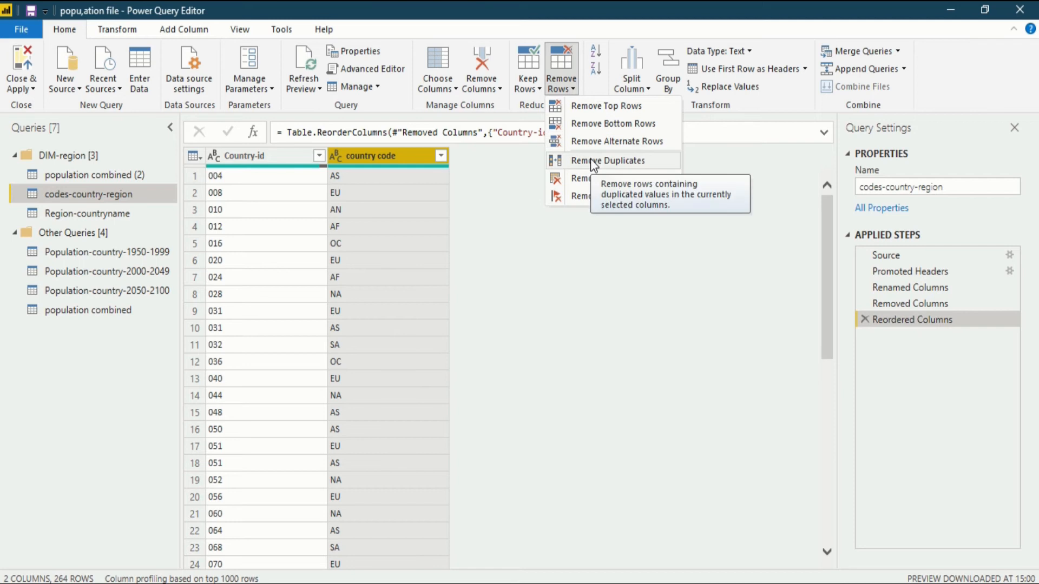
left_click(606, 160)
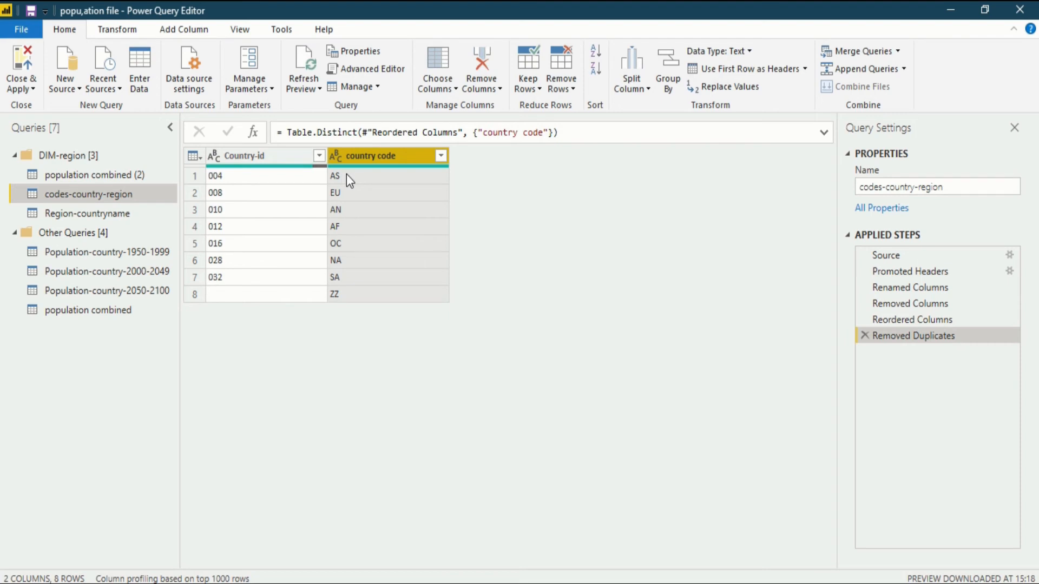
mouse_move(377, 217)
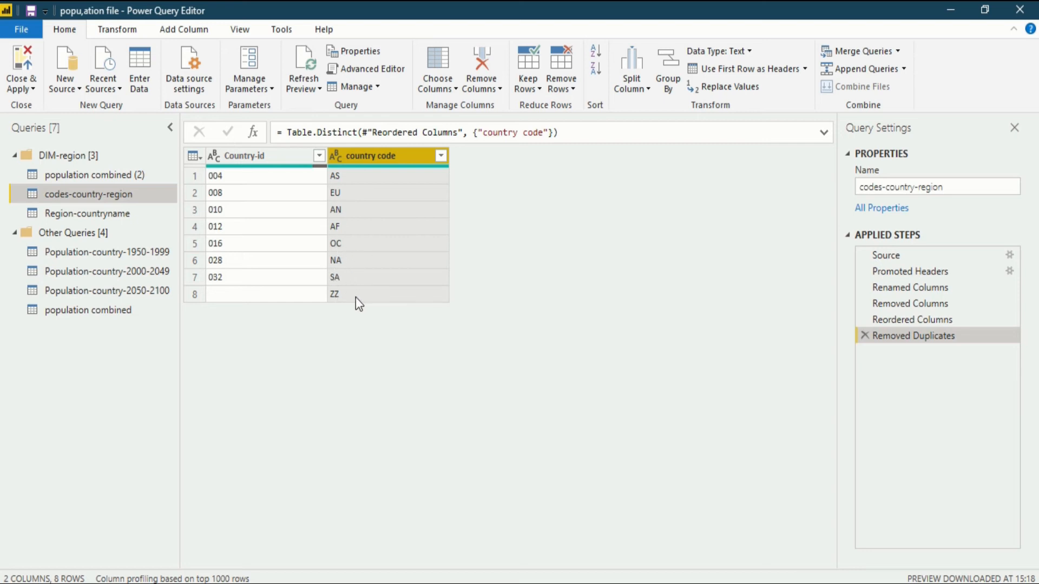
mouse_move(375, 253)
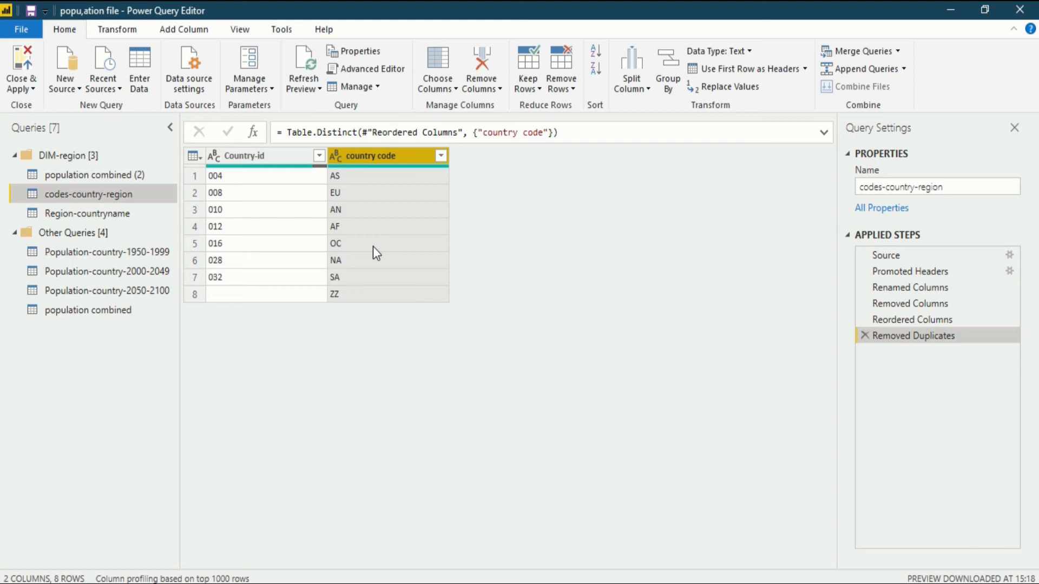
mouse_move(442, 298)
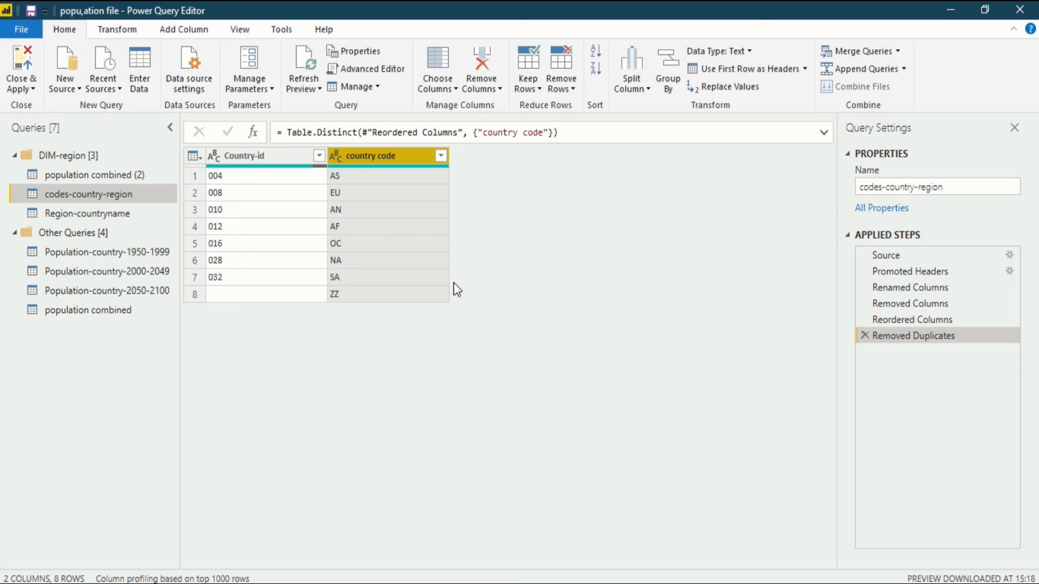
mouse_move(376, 168)
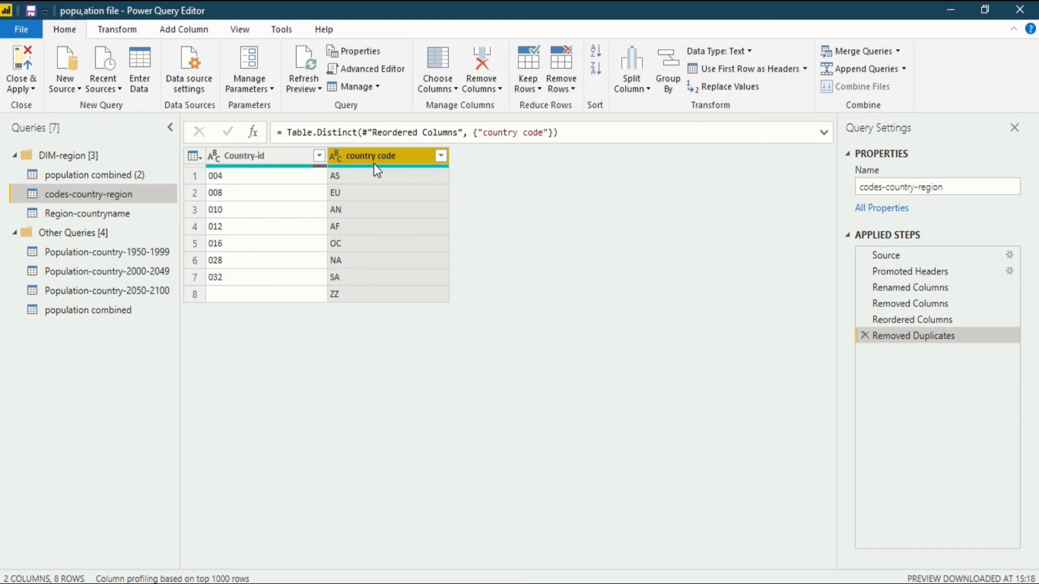
mouse_move(246, 267)
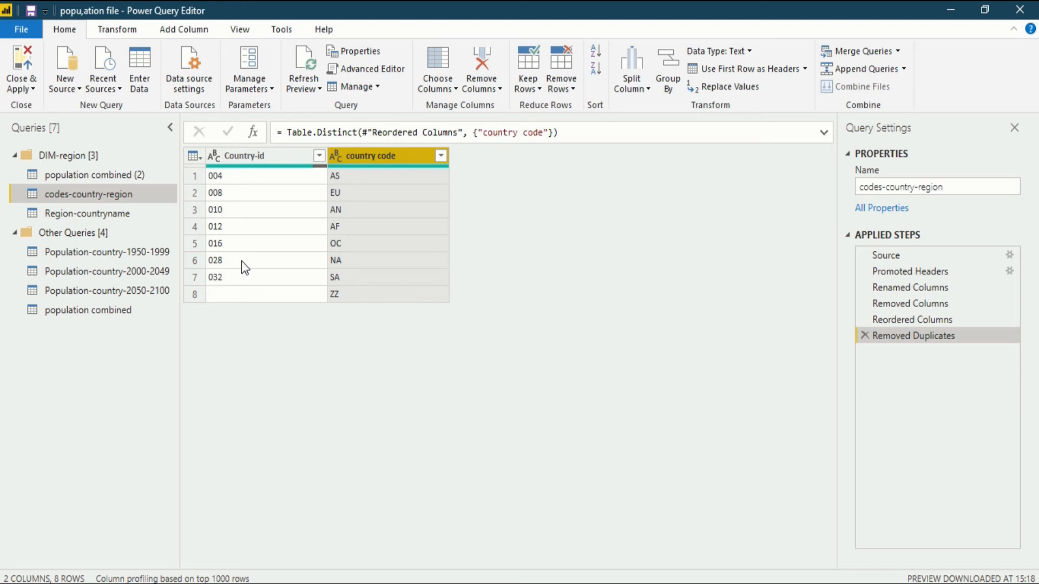
mouse_move(342, 233)
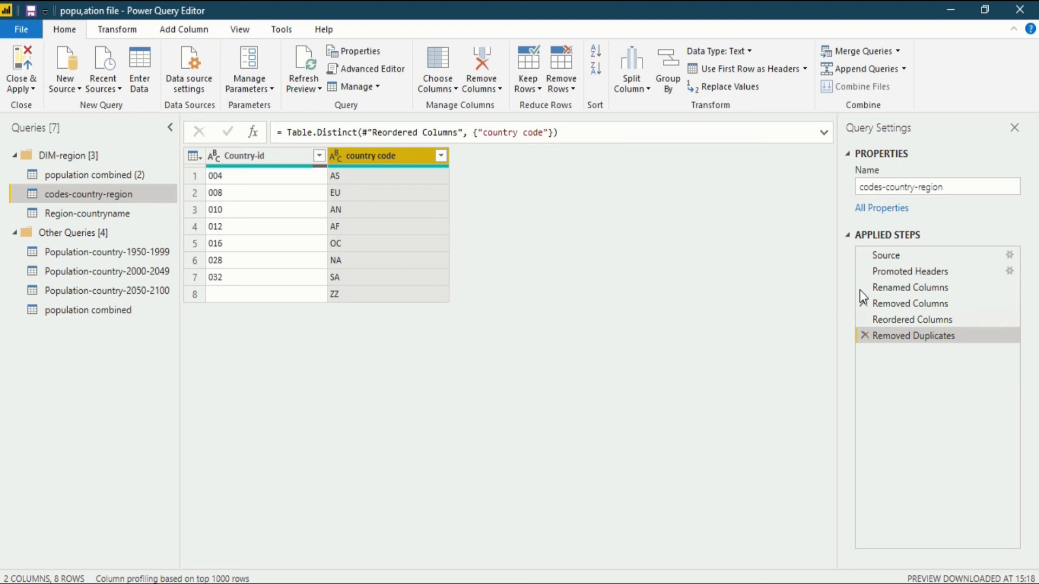
mouse_move(108, 199)
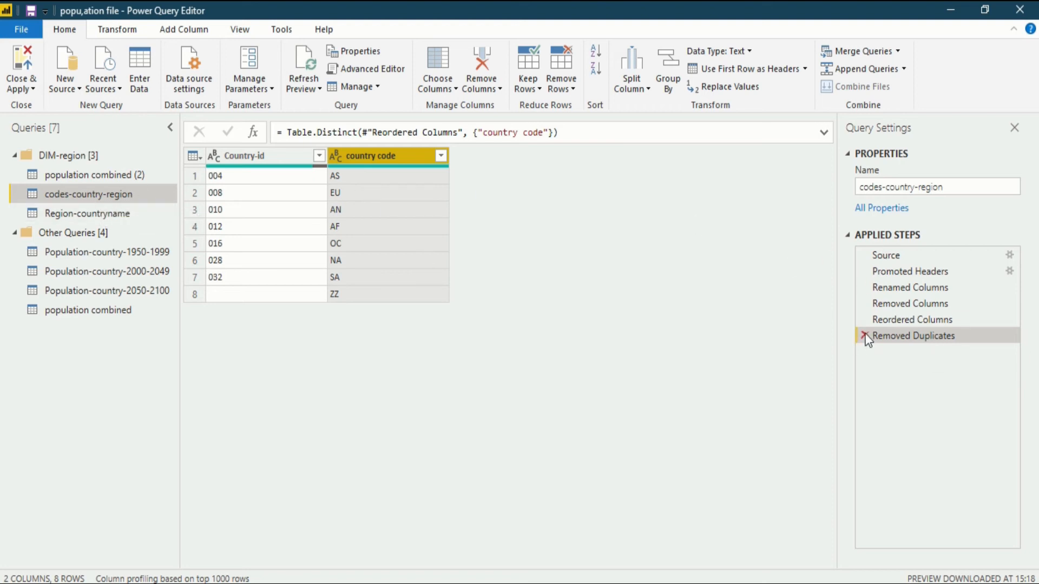
- Delete the Removed Duplicates step so the query returns to 264 rows
left_click(864, 336)
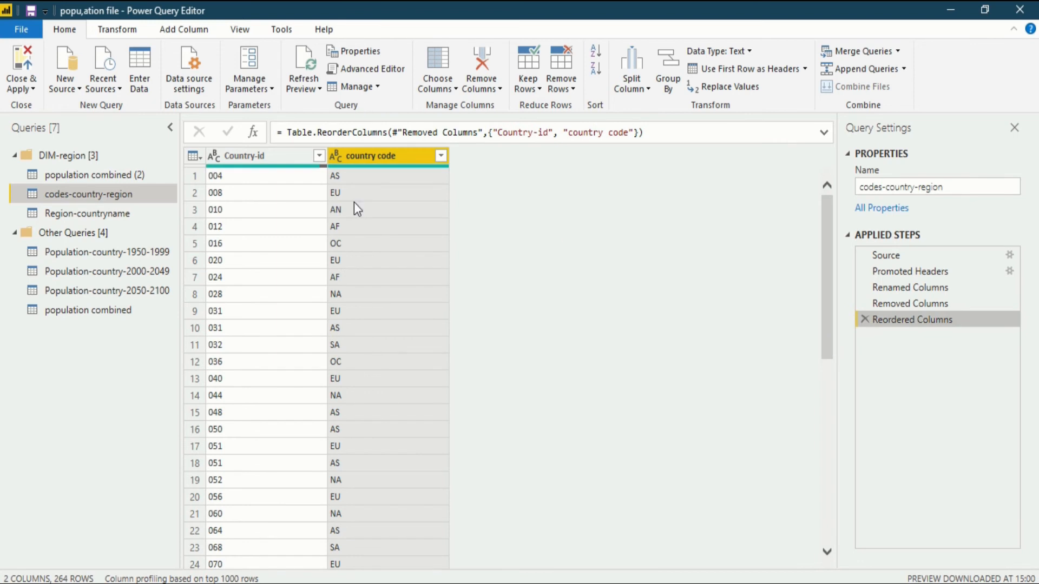
mouse_move(444, 359)
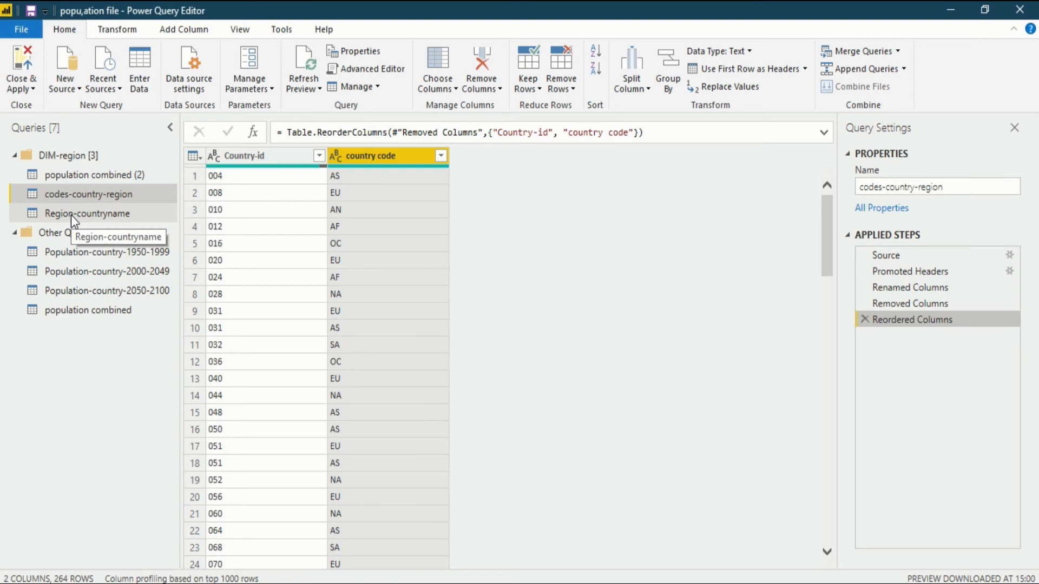
- Switch to the Region-countryname query in the Queries pane
left_click(86, 213)
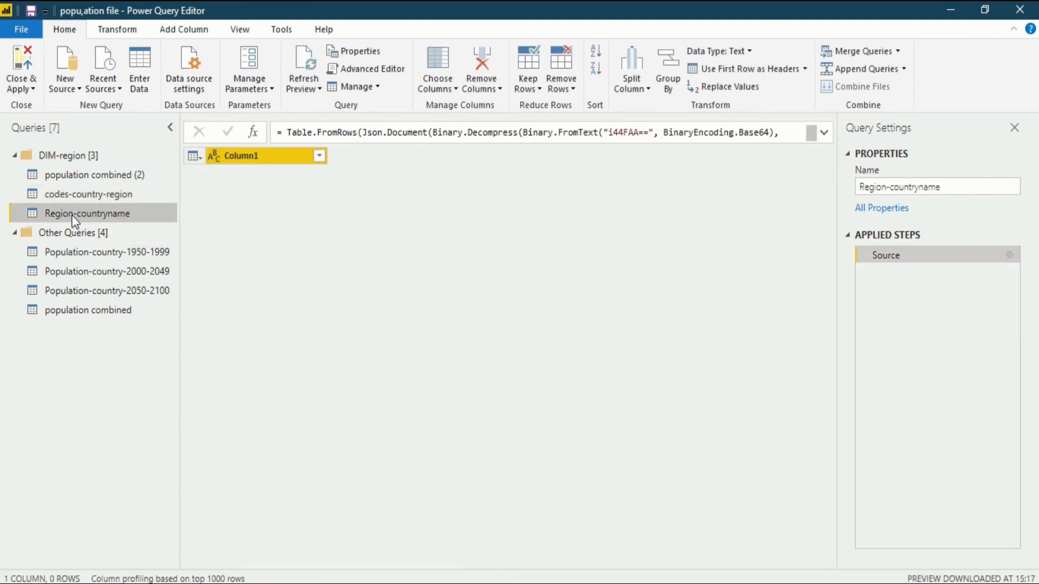
mouse_move(284, 221)
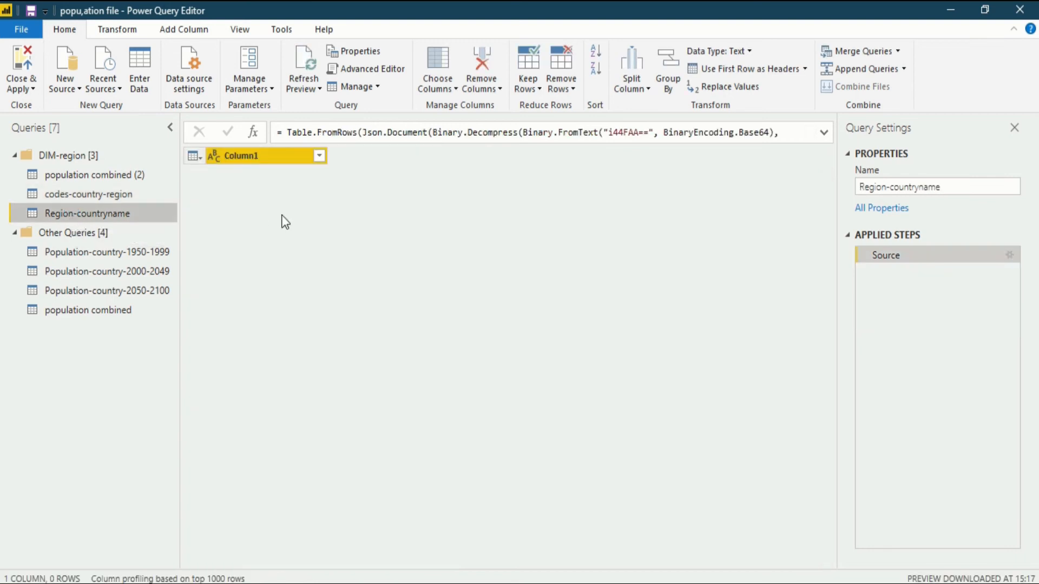
mouse_move(237, 199)
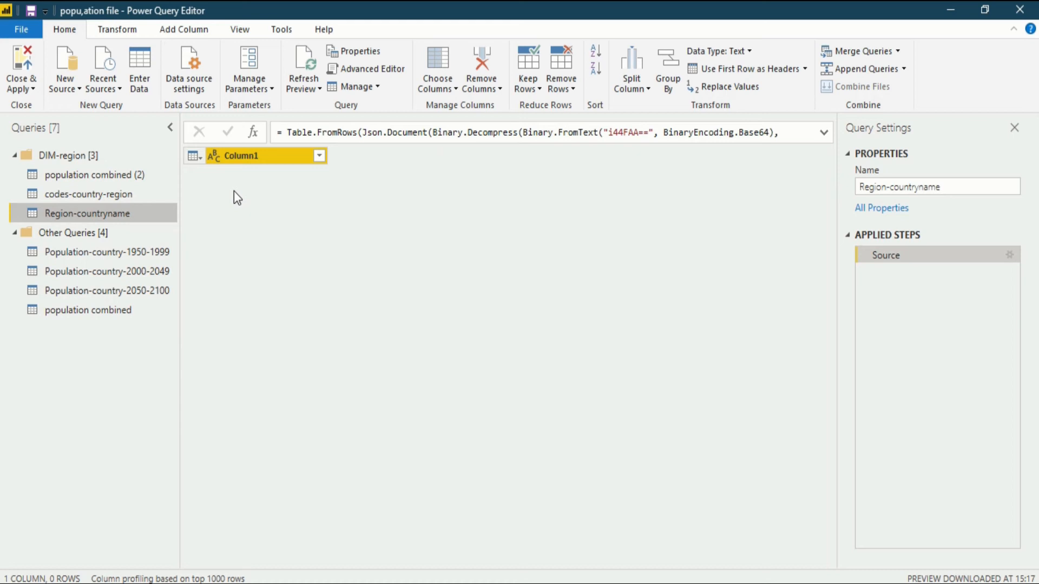
mouse_move(284, 243)
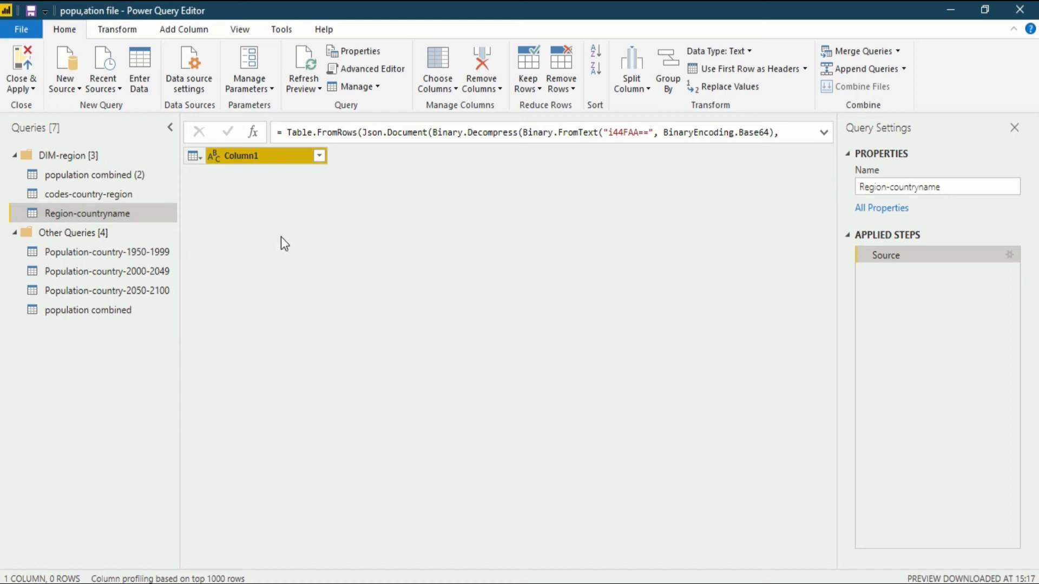
mouse_move(282, 159)
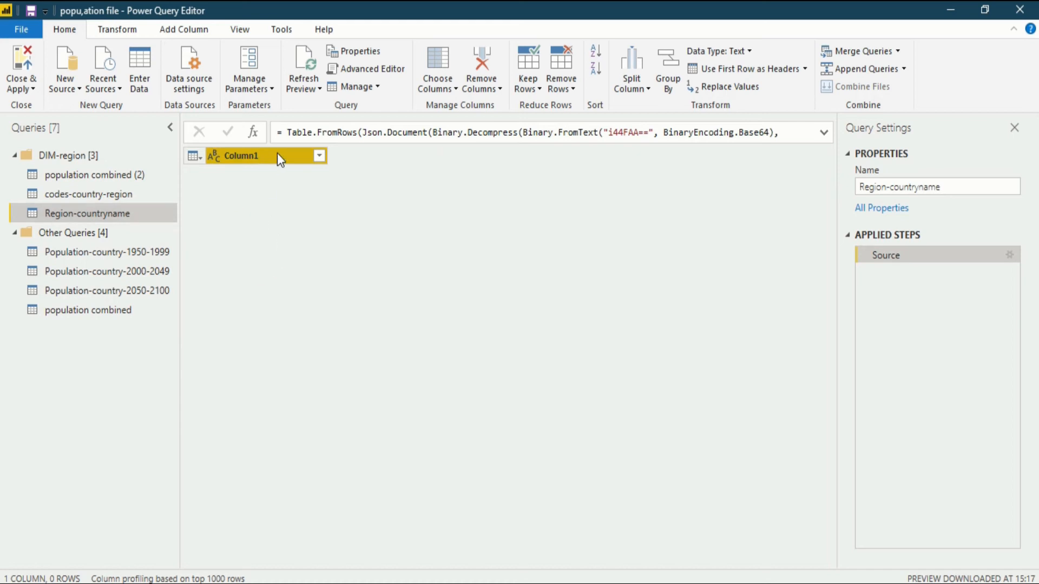
mouse_move(281, 163)
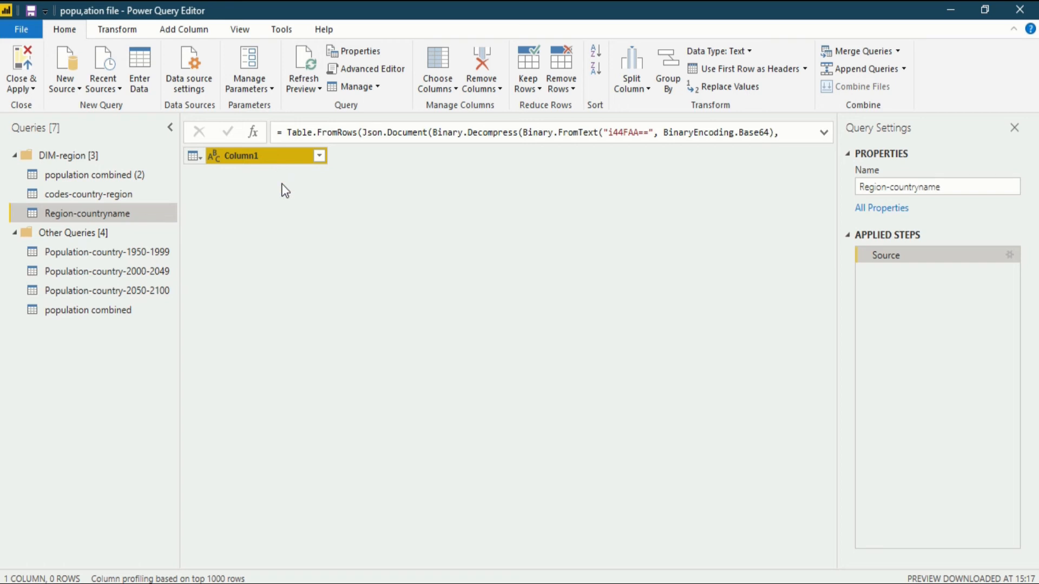
mouse_move(295, 200)
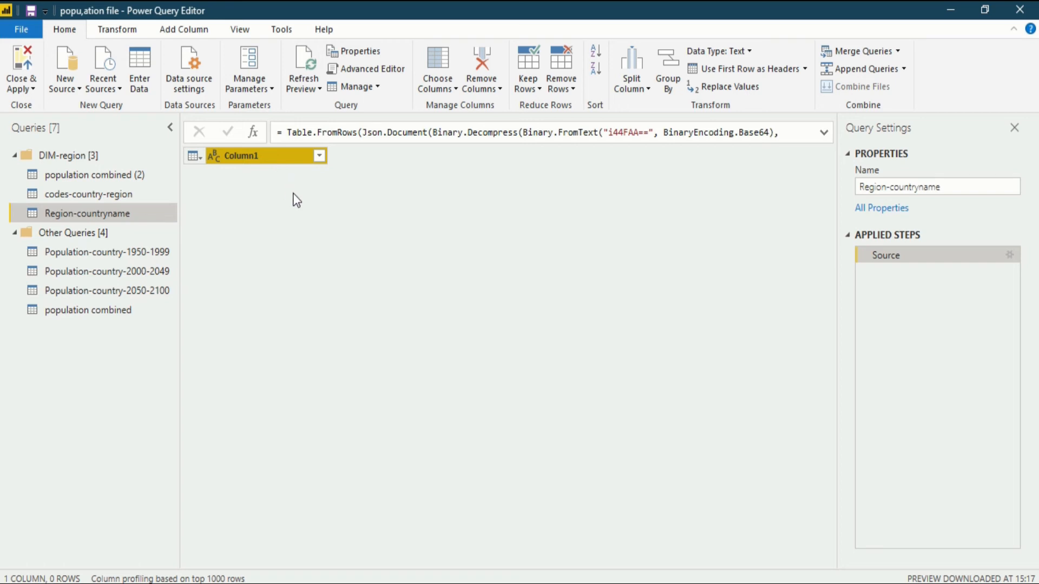
mouse_move(404, 164)
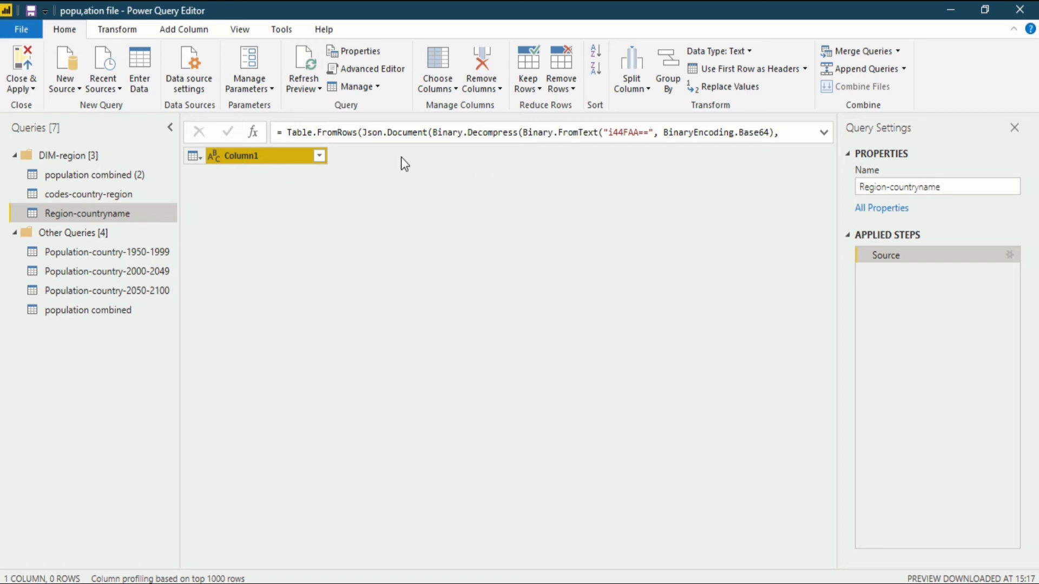
mouse_move(306, 226)
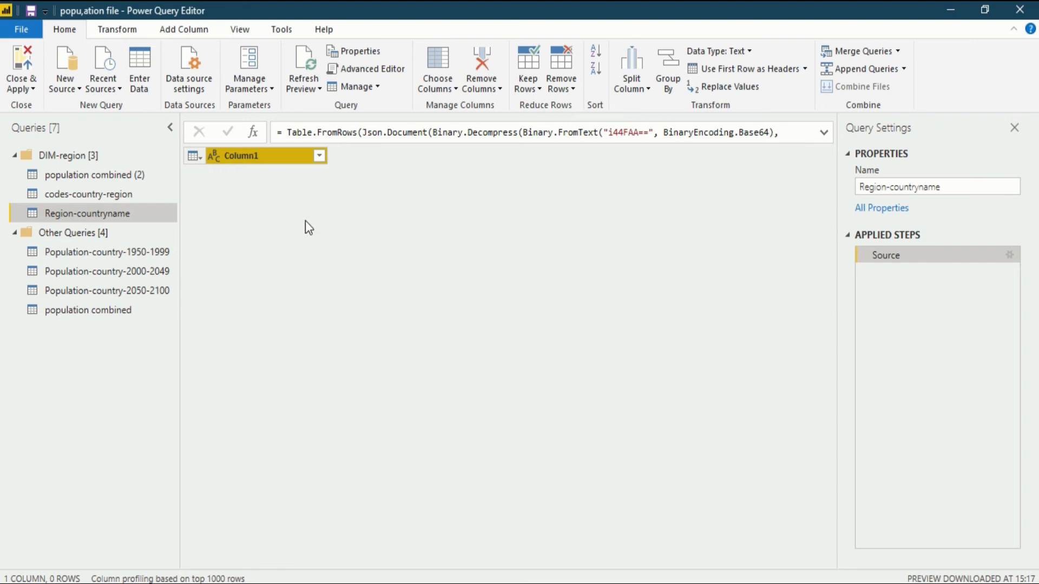
mouse_move(415, 220)
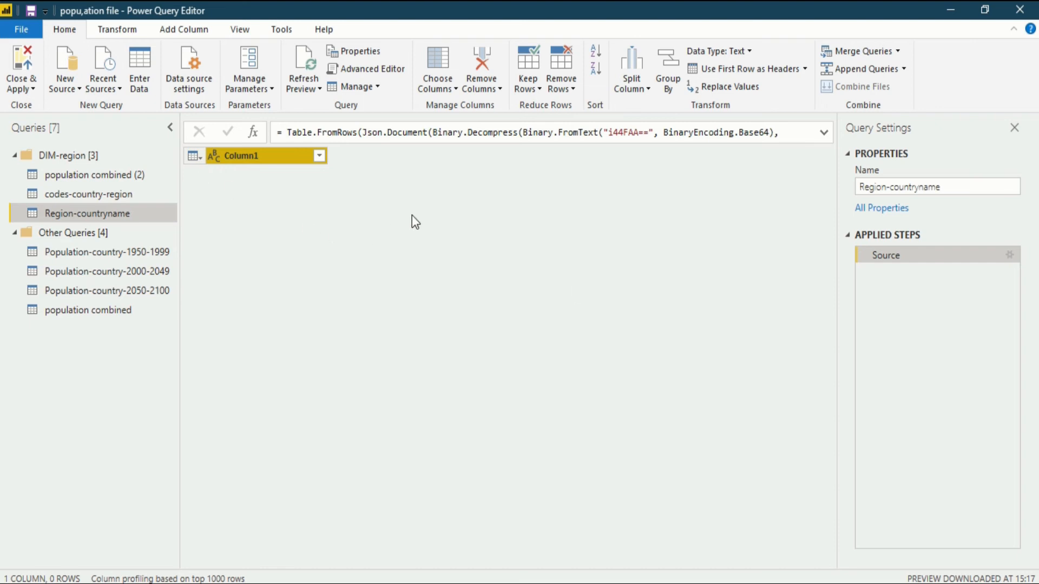
mouse_move(962, 238)
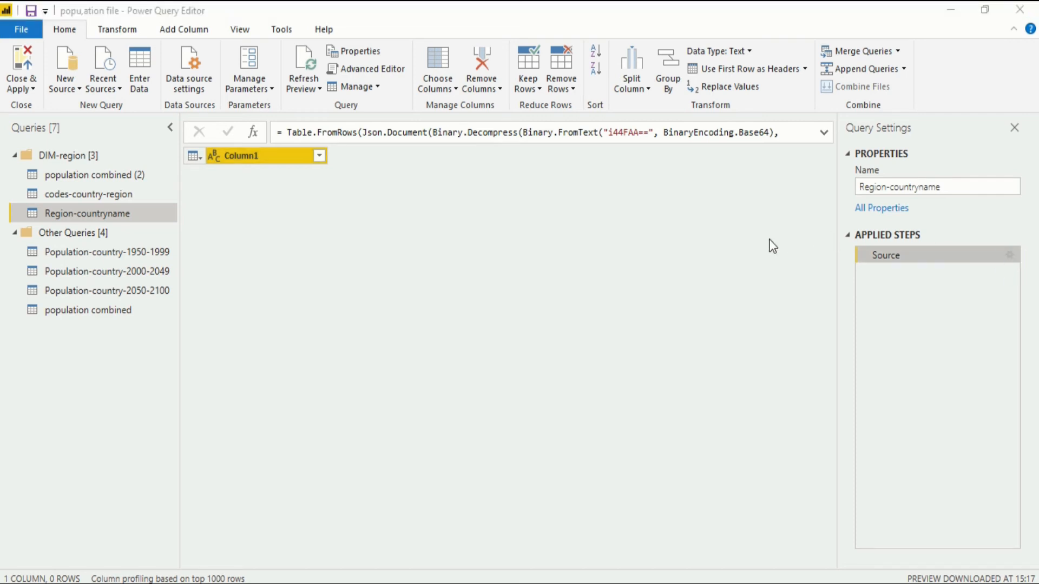
- Reopen the Source step's Create Table dialog to edit the entered data
left_click(139, 66)
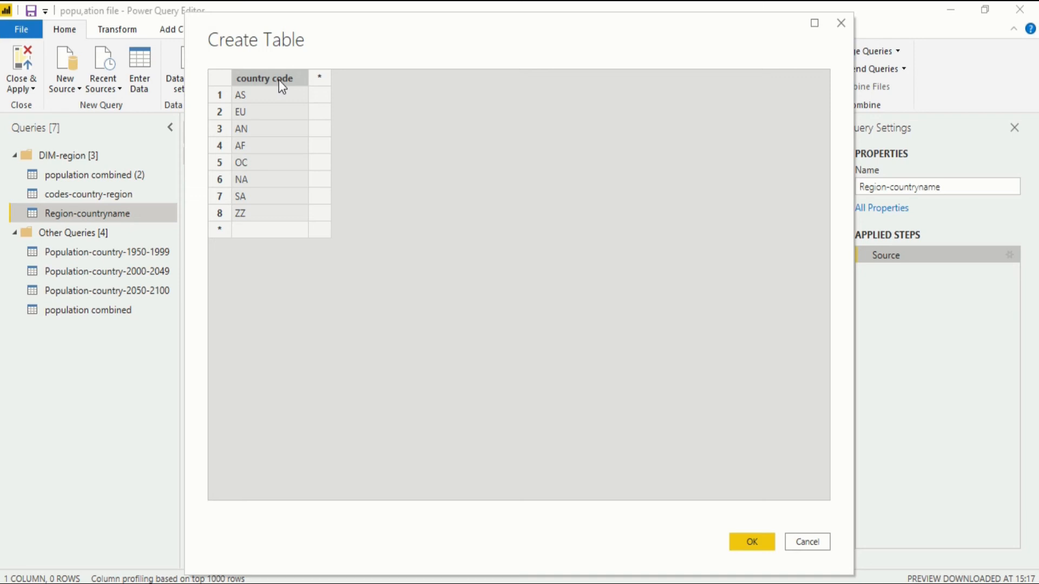
mouse_move(276, 72)
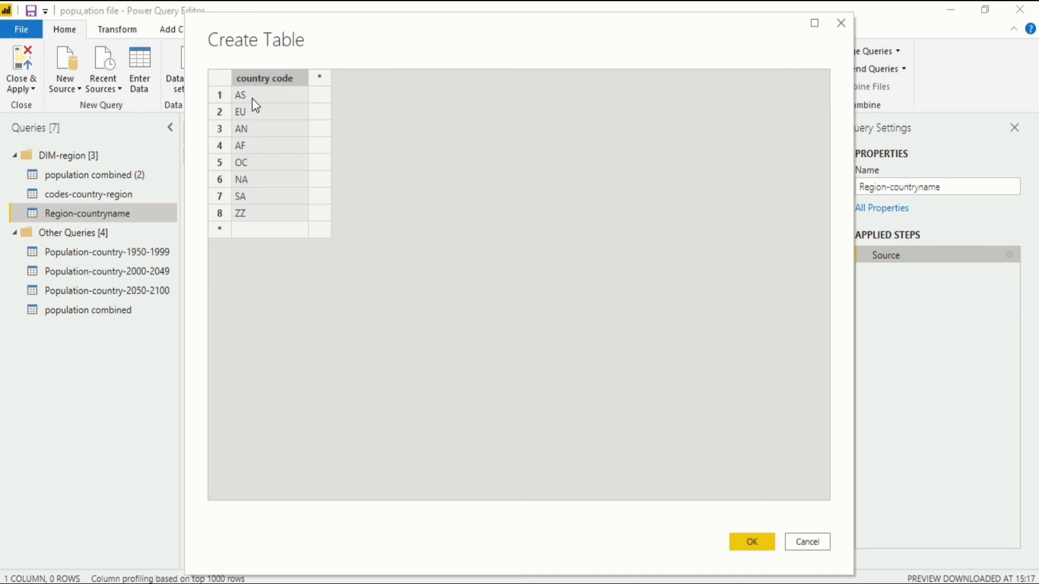
mouse_move(426, 100)
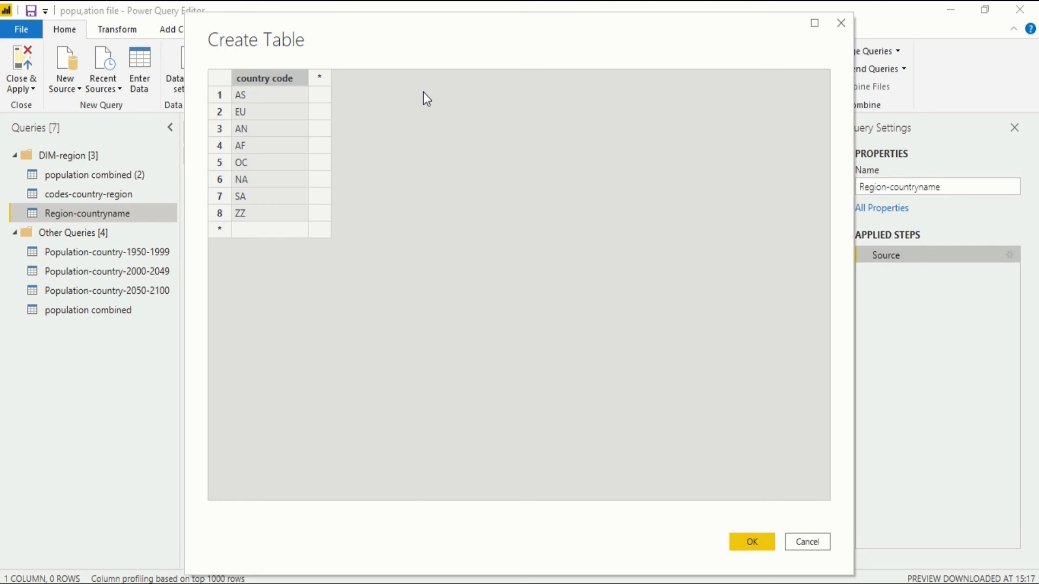
- Add a second column and enter Asia, Europe, Antartica and Africa beside the first four codes
left_click(320, 78)
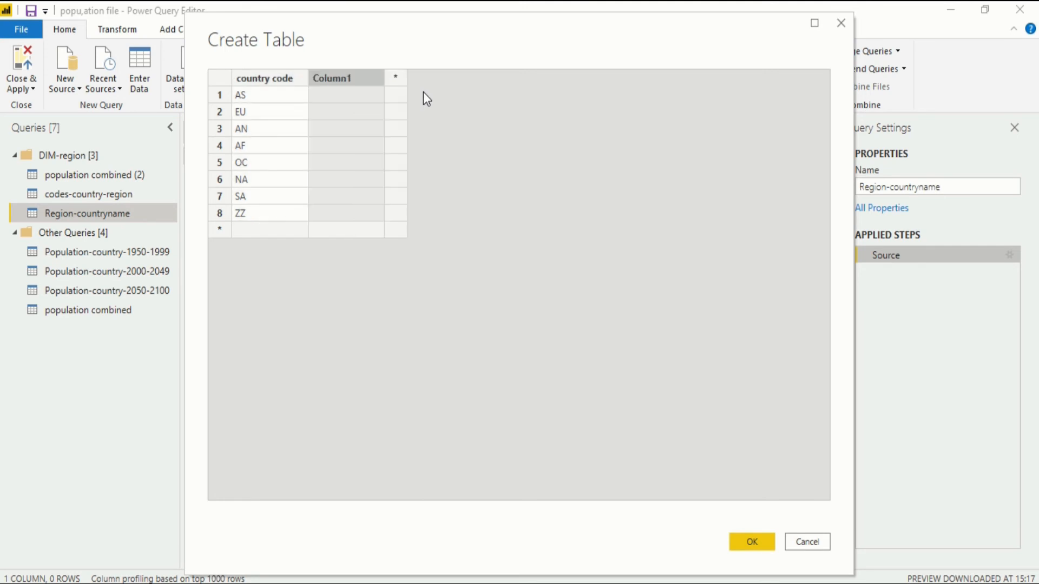
mouse_move(384, 106)
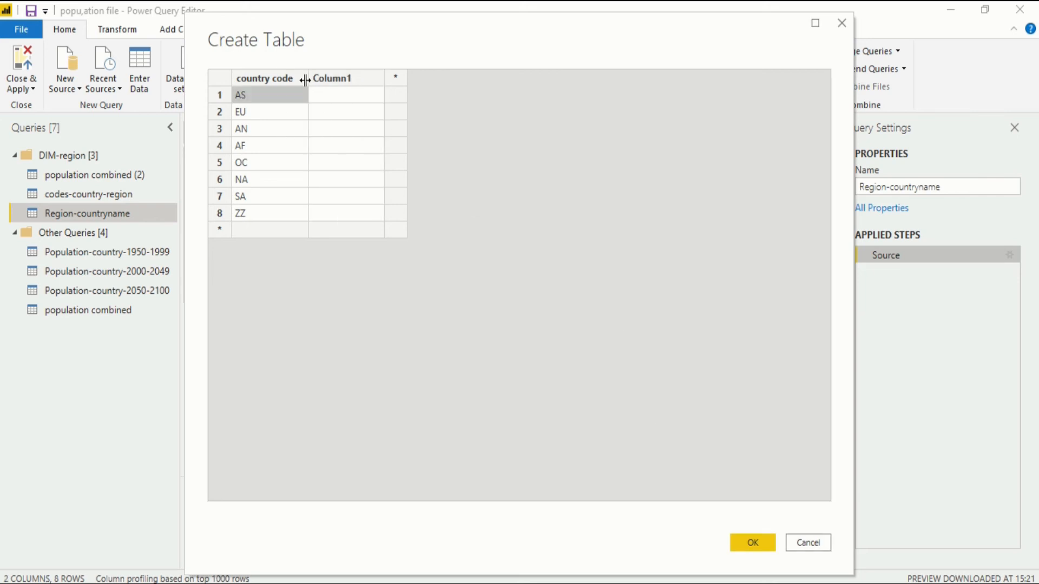
mouse_move(357, 105)
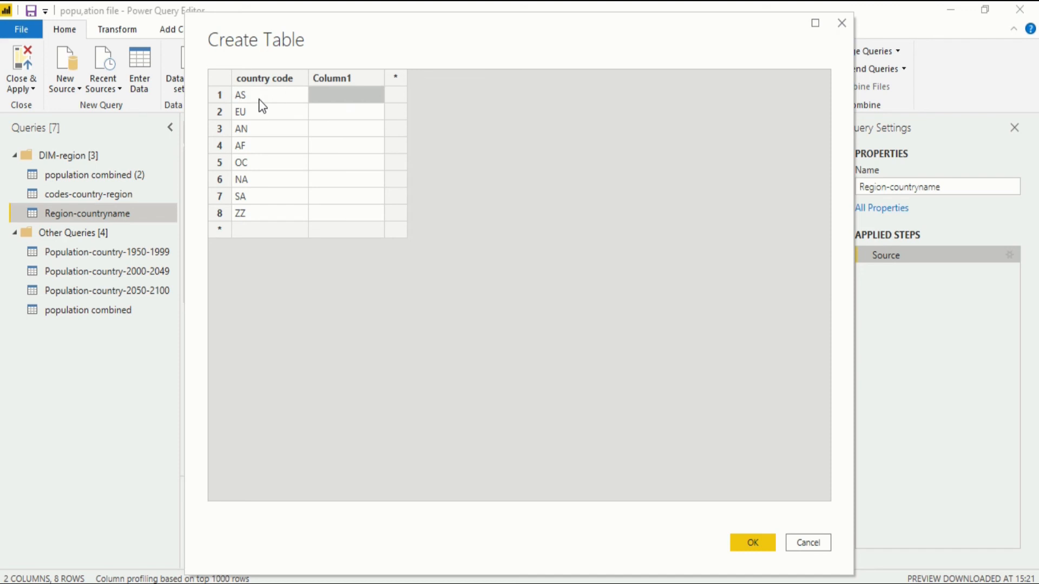
mouse_move(272, 100)
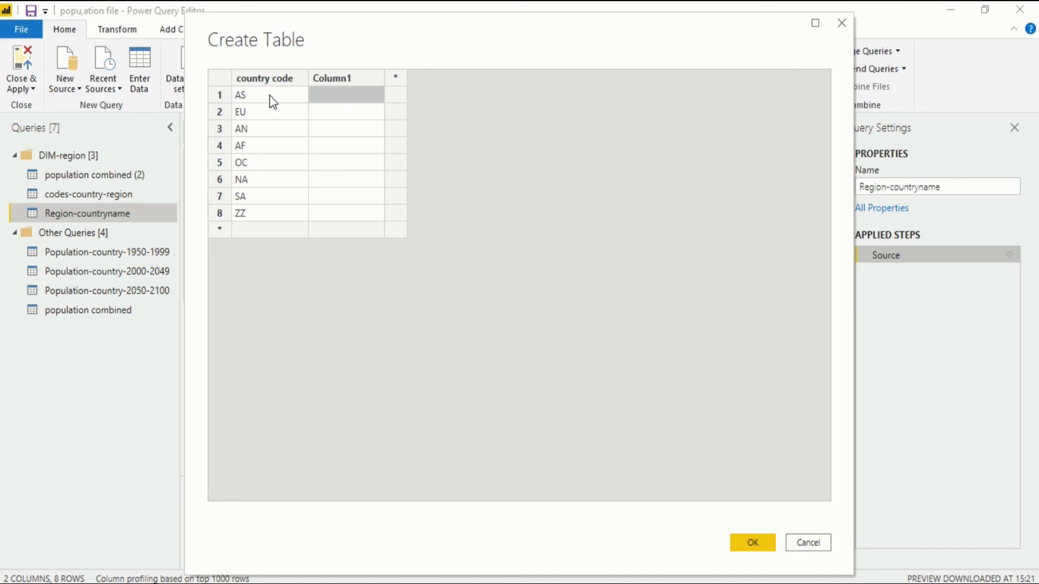
mouse_move(344, 107)
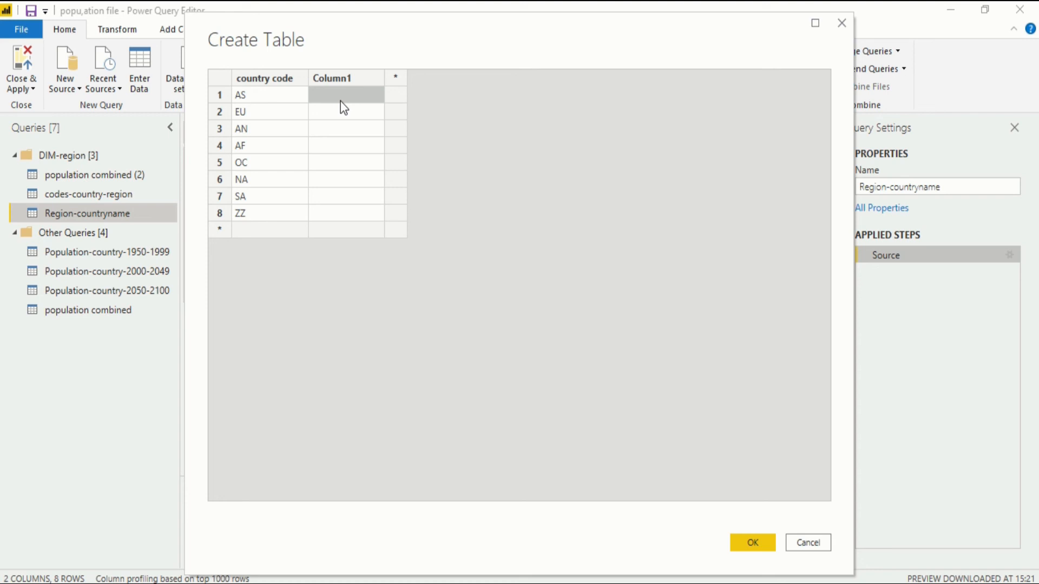
type("A")
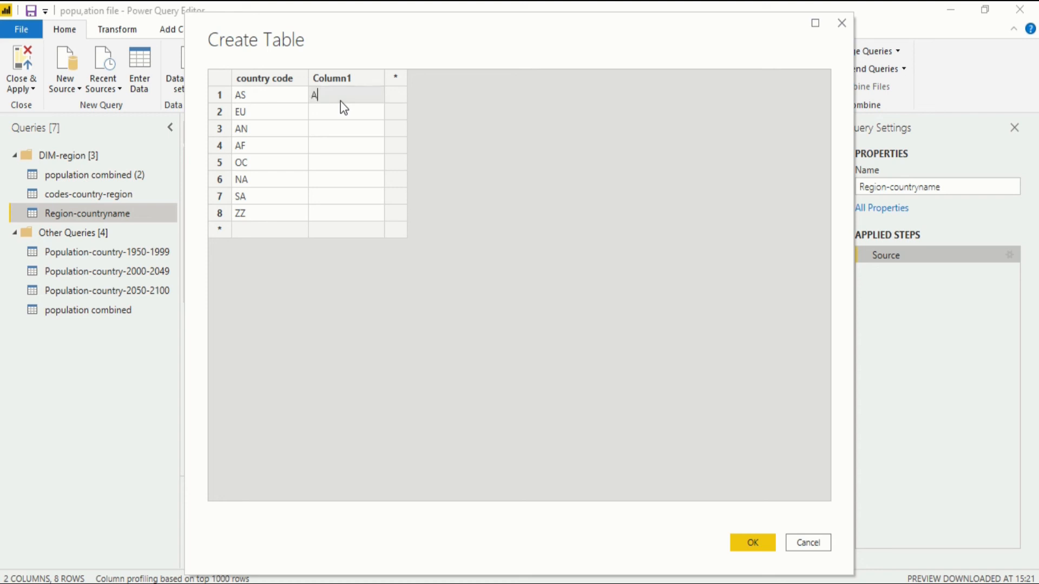
type("sia")
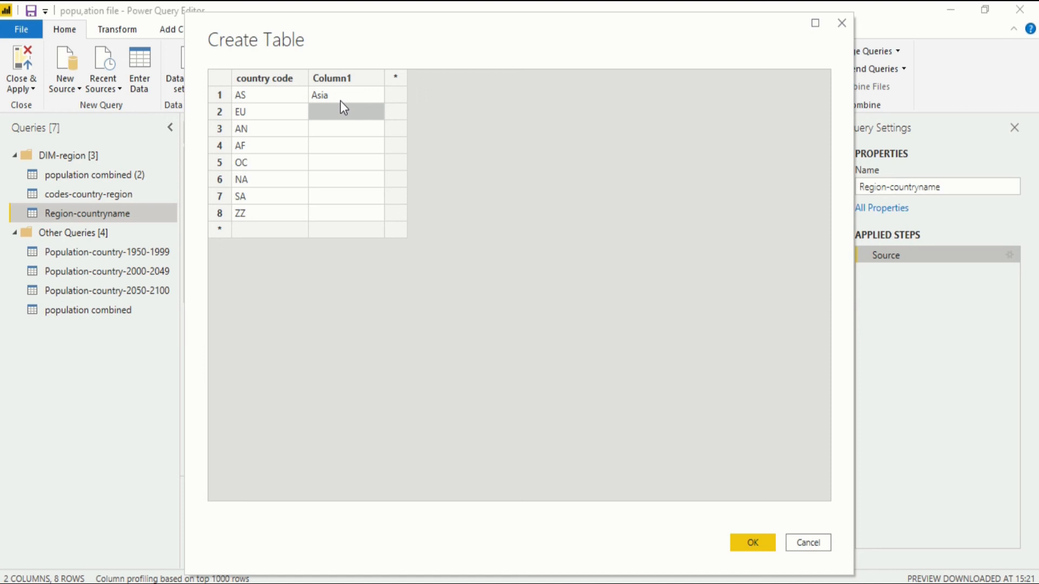
type("Europe")
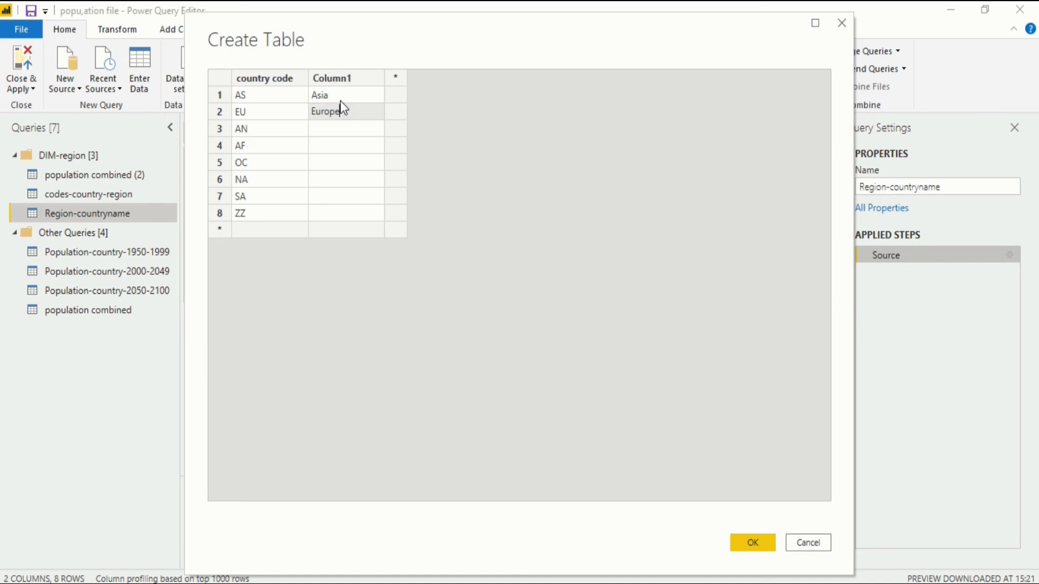
type("A")
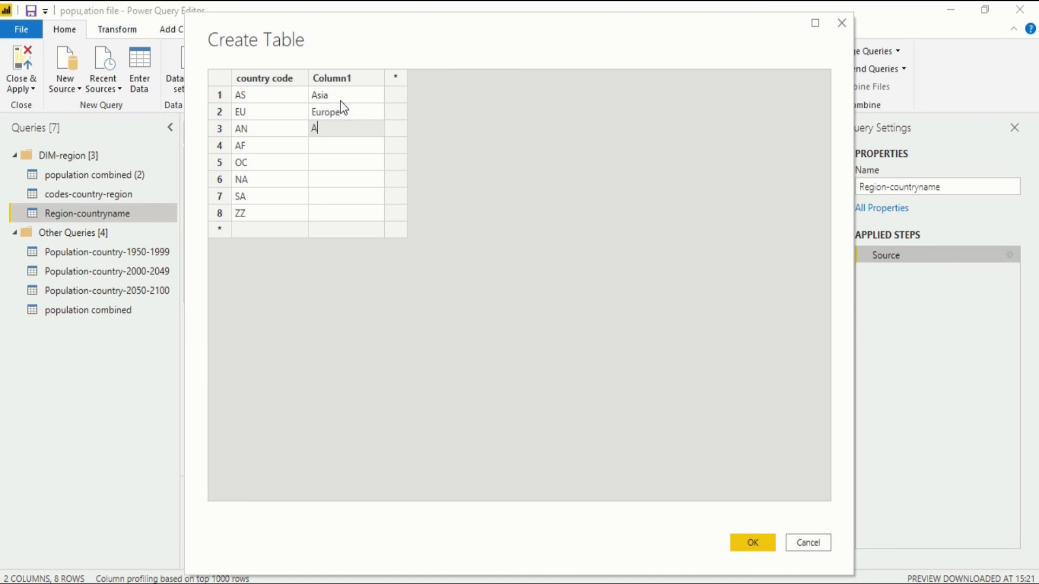
type("ntar")
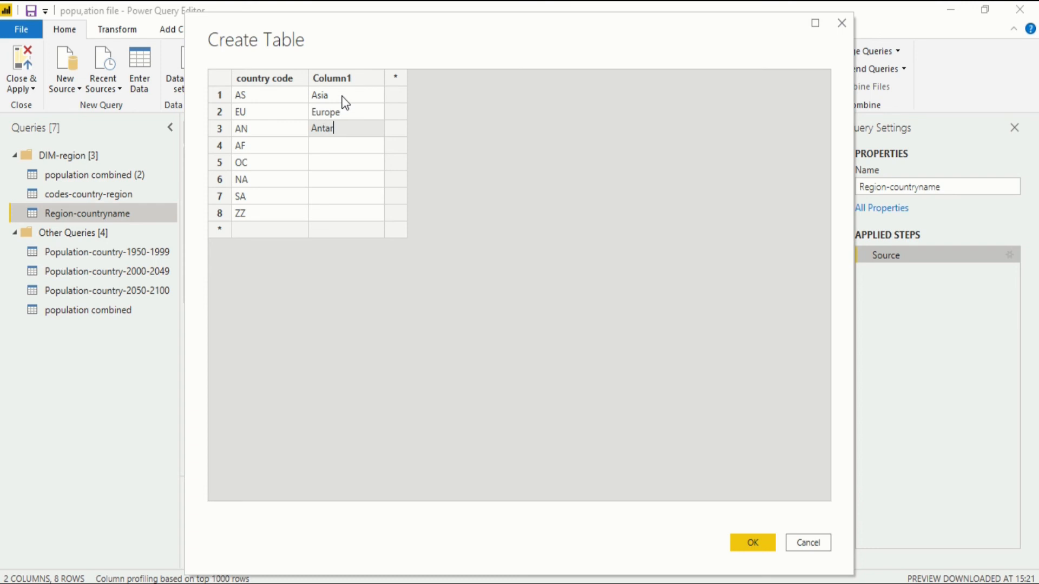
type("tica")
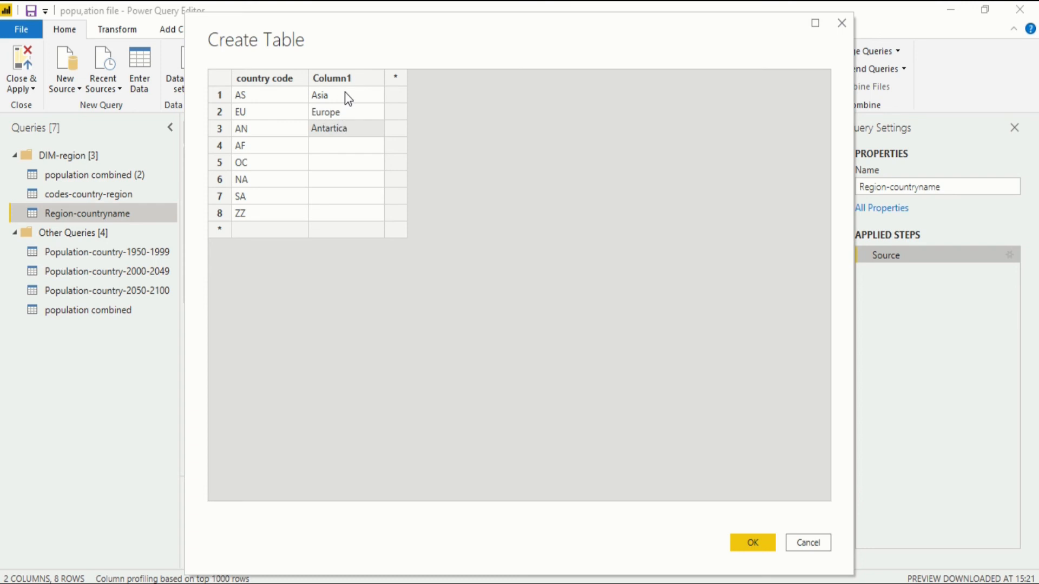
type("Africca")
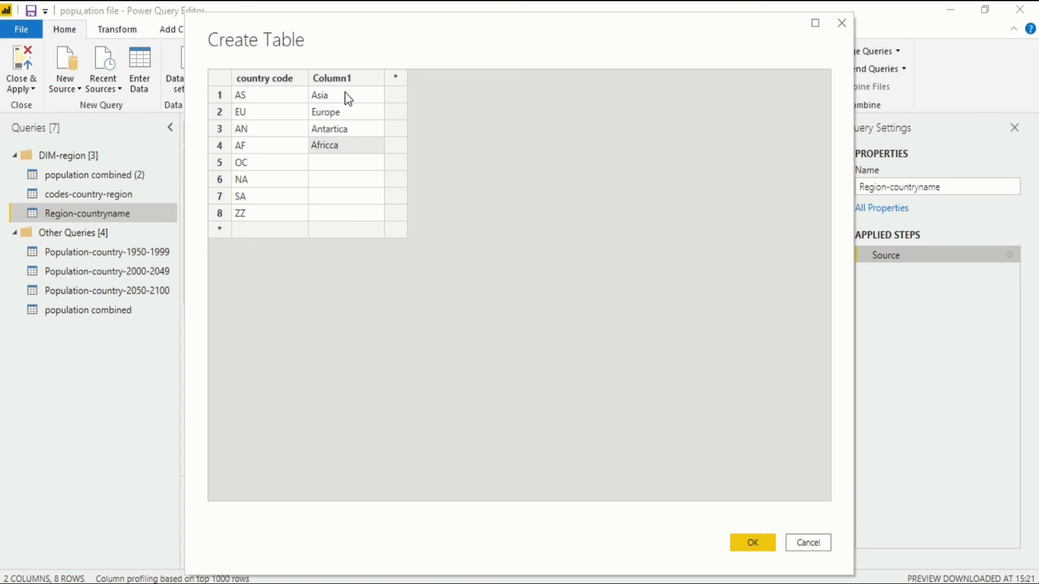
left_click(344, 145)
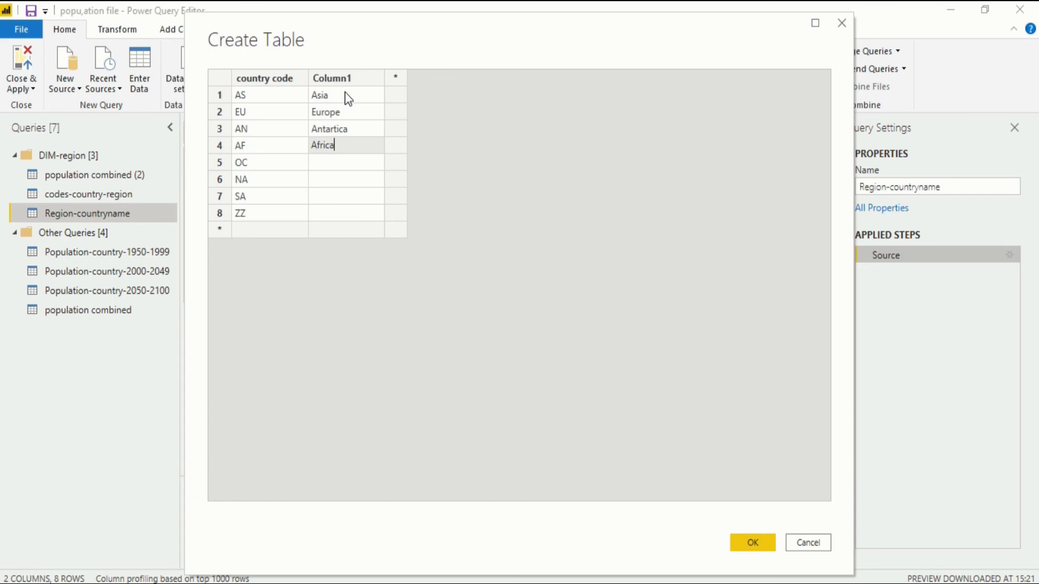
- Enter Oceania, North america, South america and others beside the remaining codes
type("O")
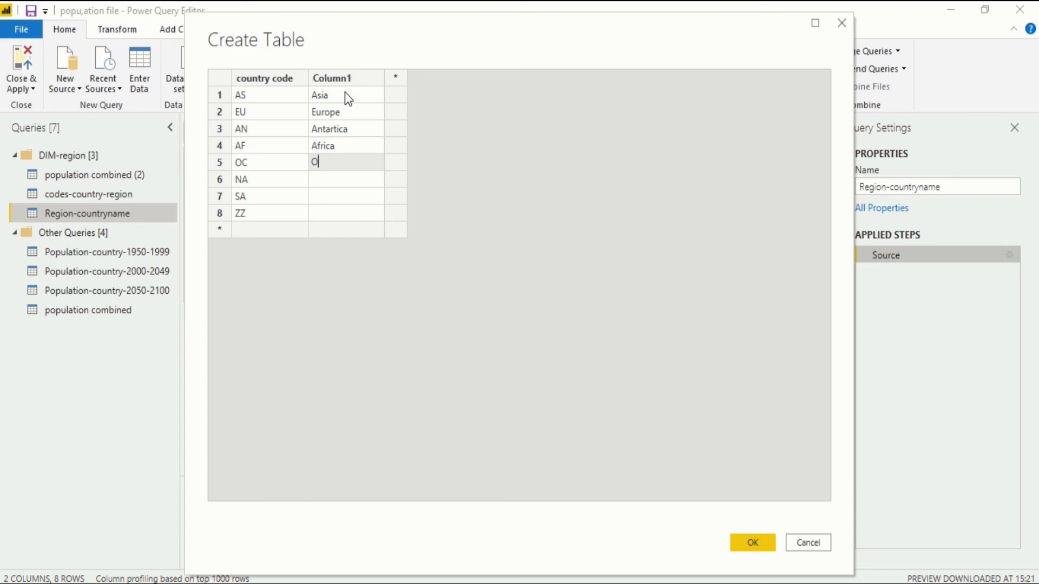
type("ce")
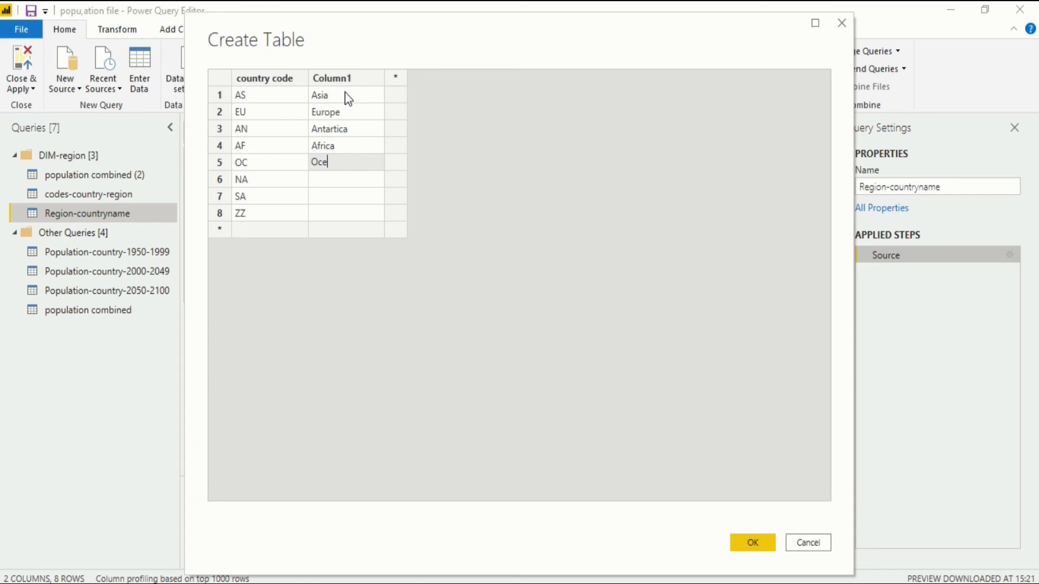
type("ania")
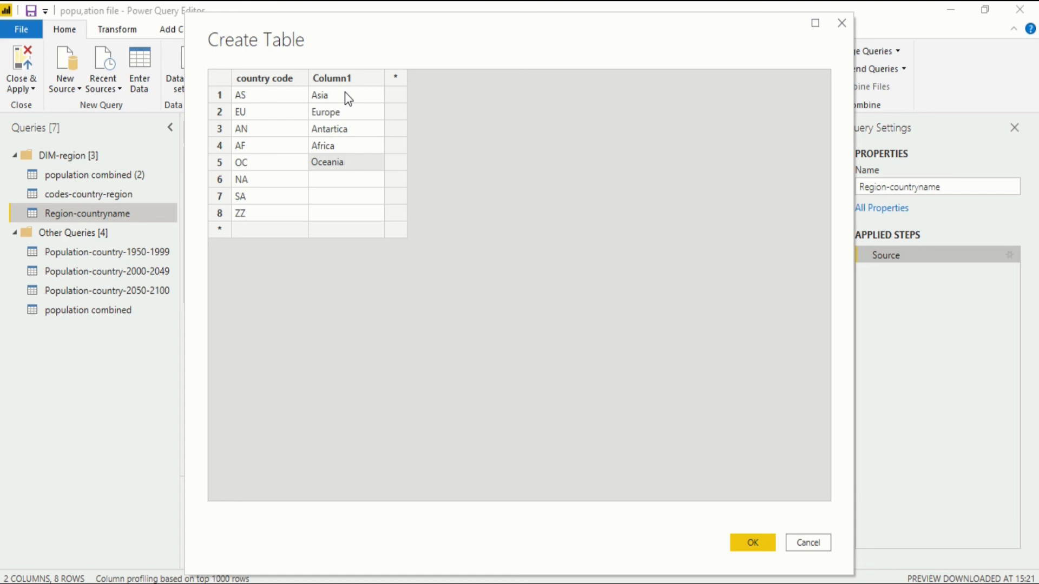
type("N")
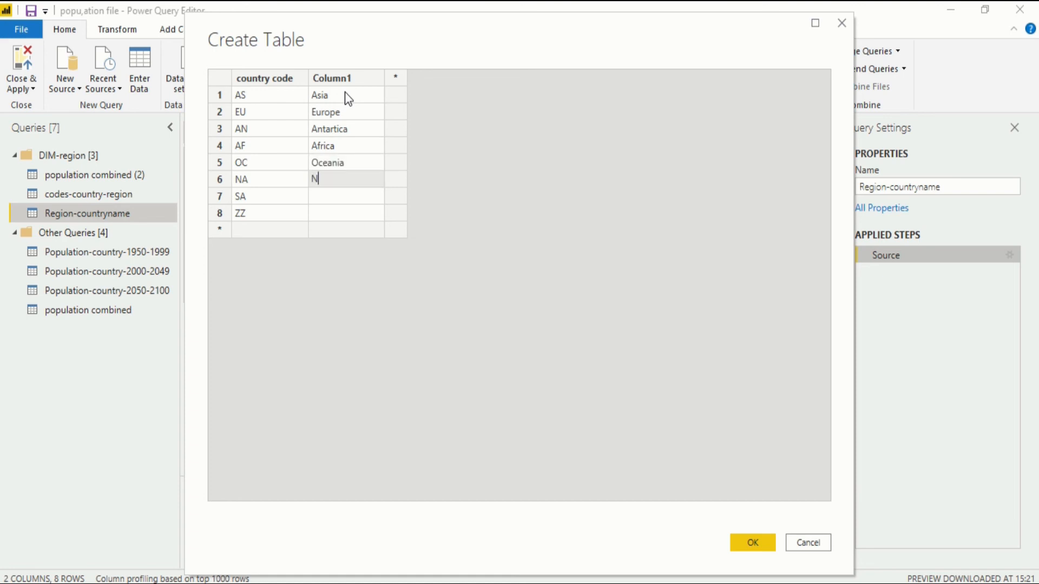
type("orth")
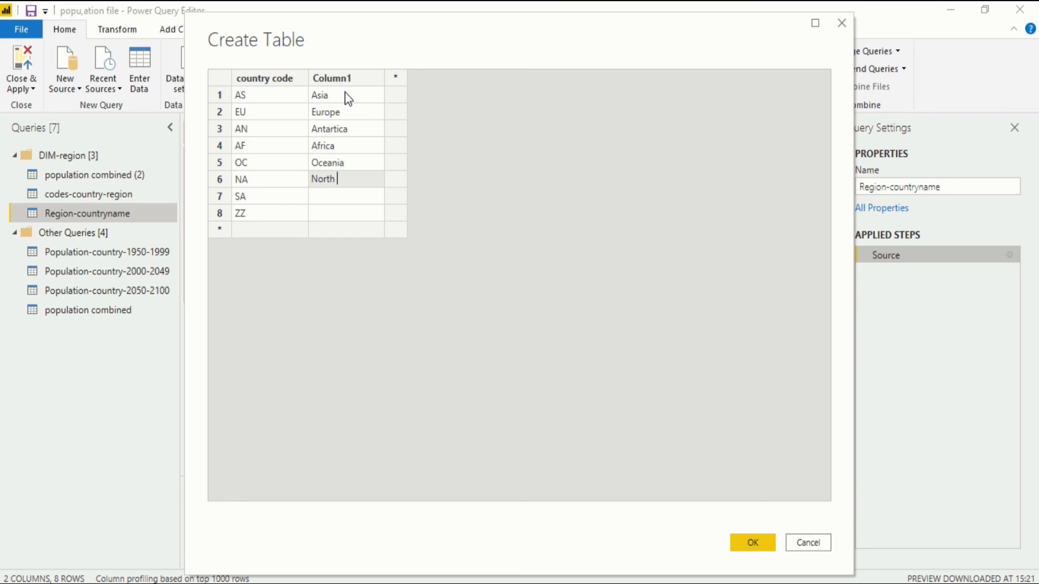
type("am")
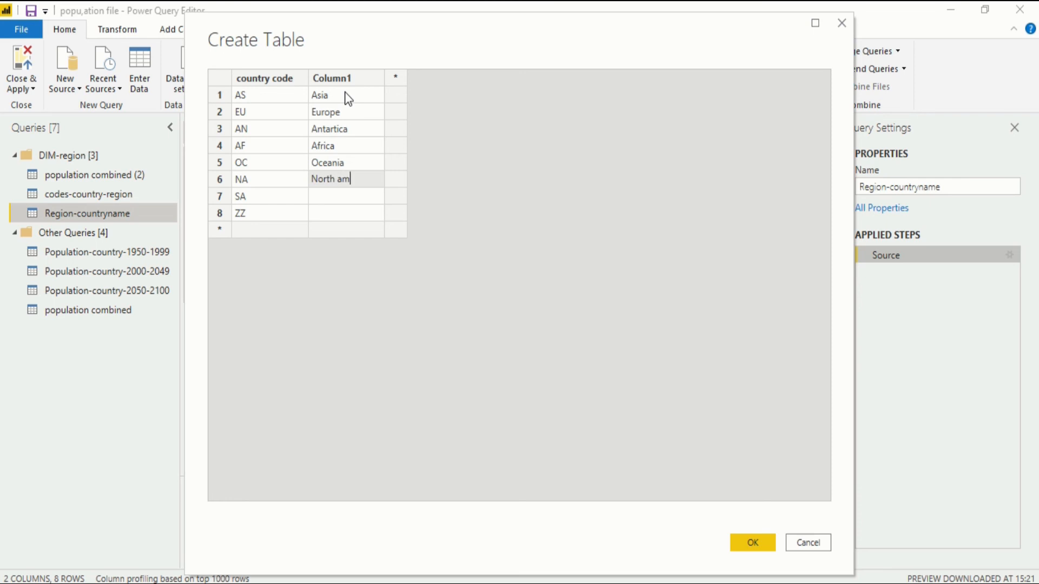
type("erica")
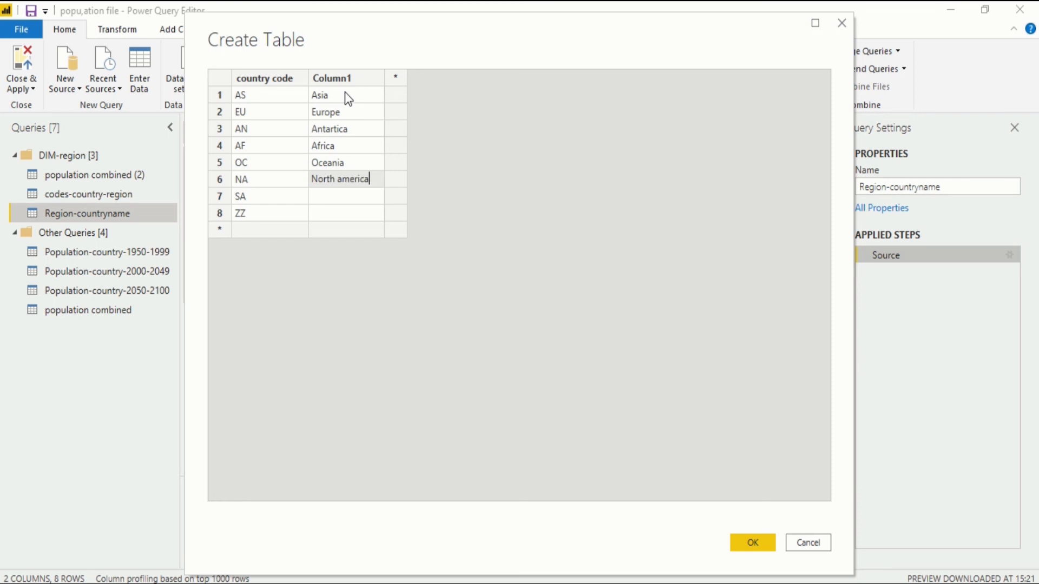
type("S")
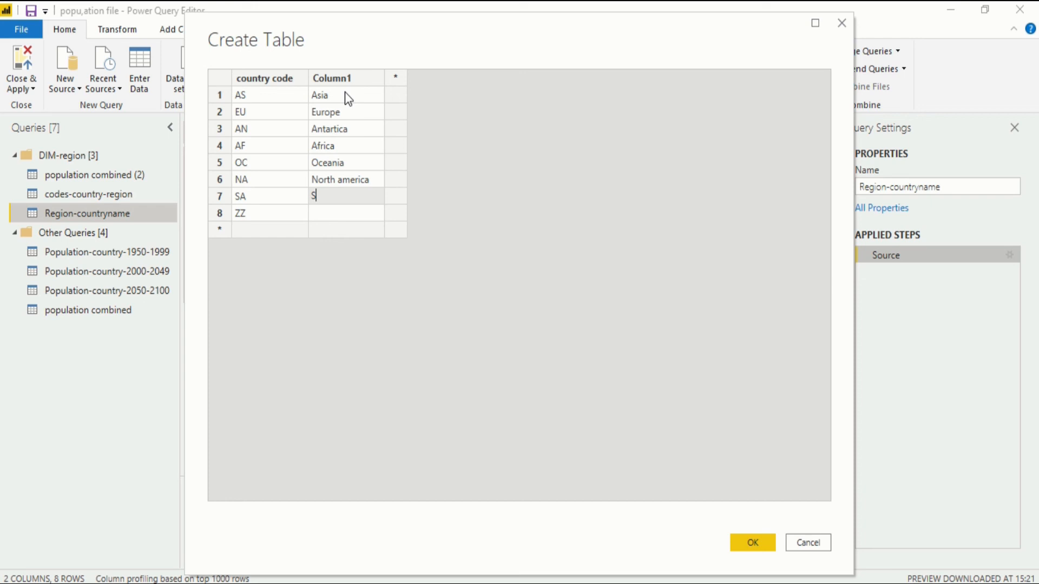
type("u")
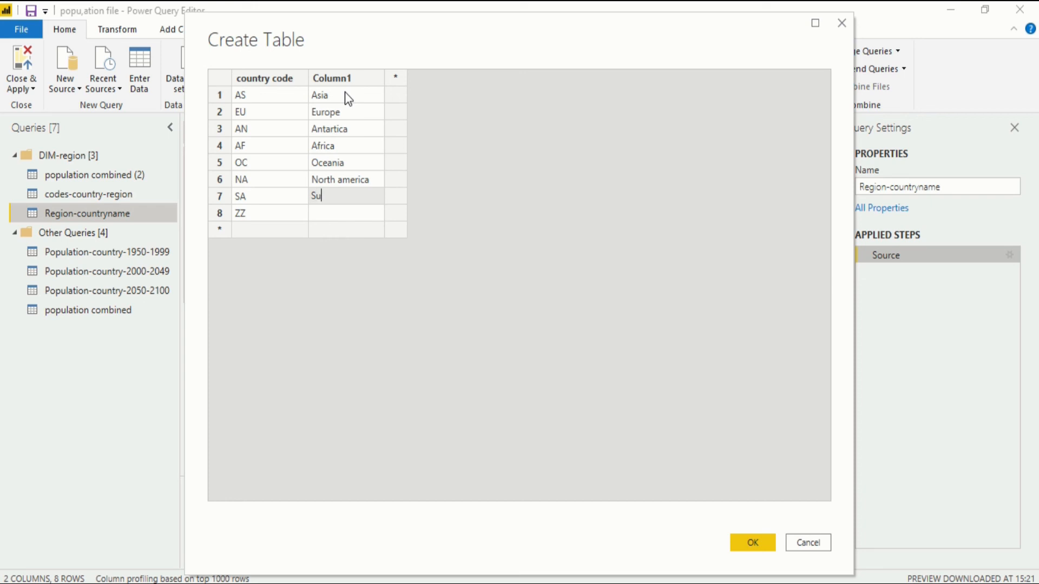
type("o")
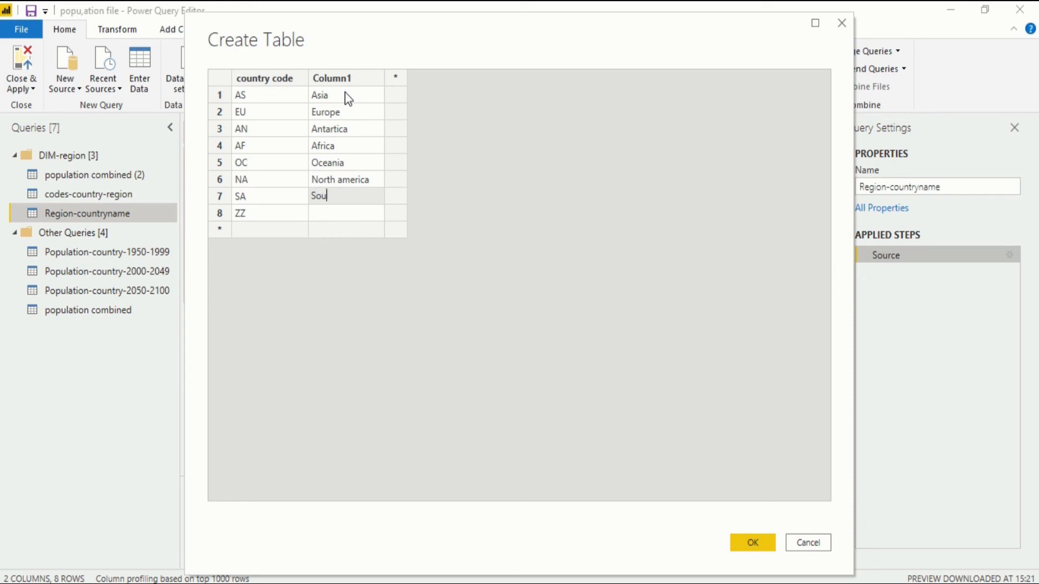
type("th am")
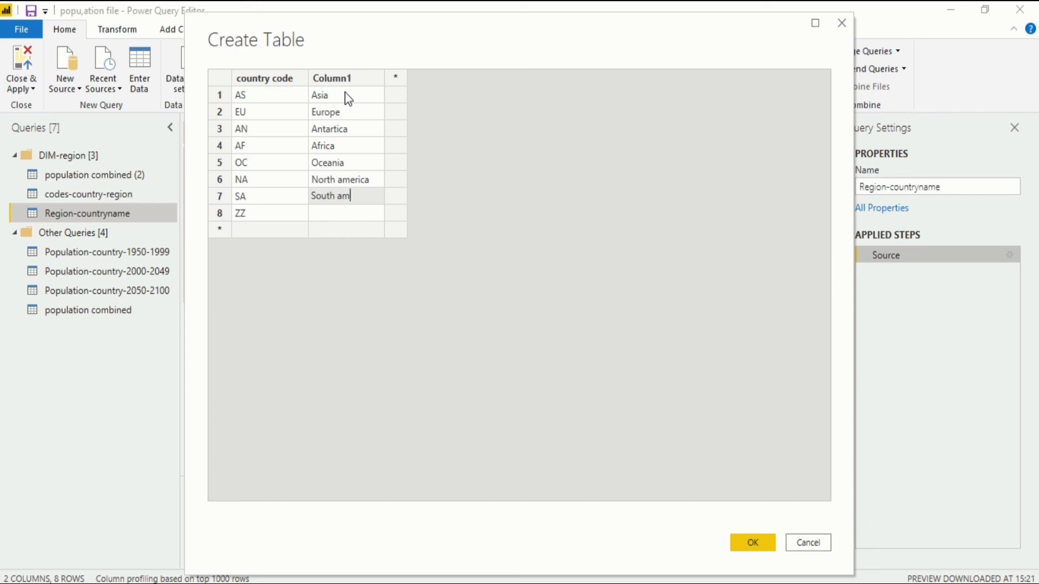
type("erica")
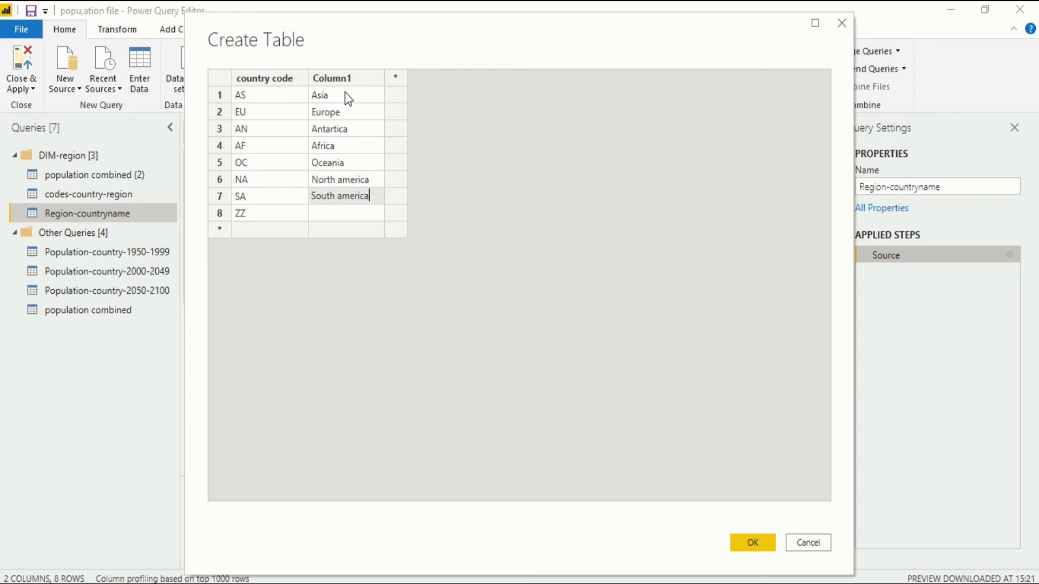
type("others")
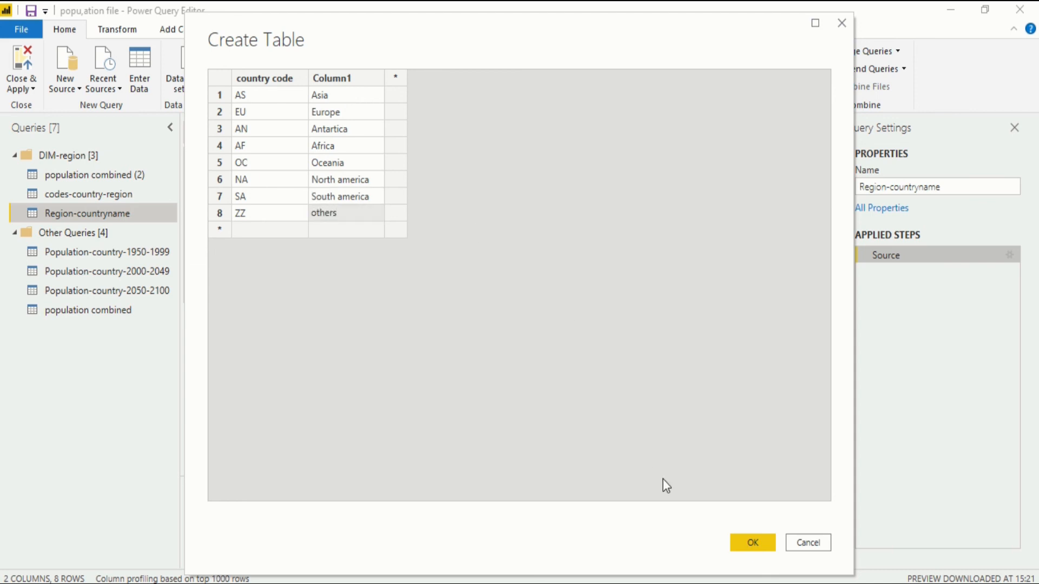
mouse_move(338, 104)
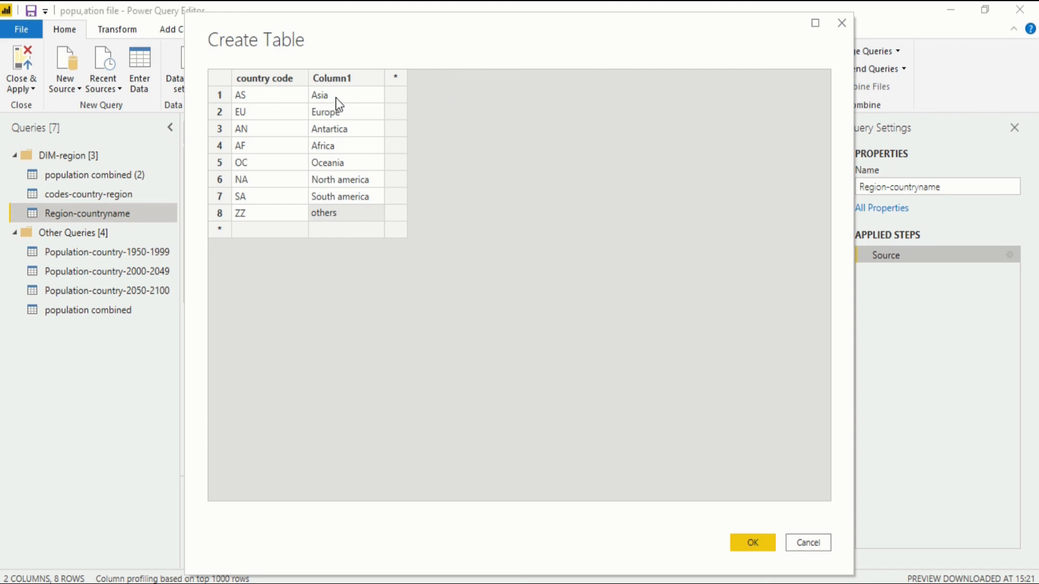
mouse_move(752, 542)
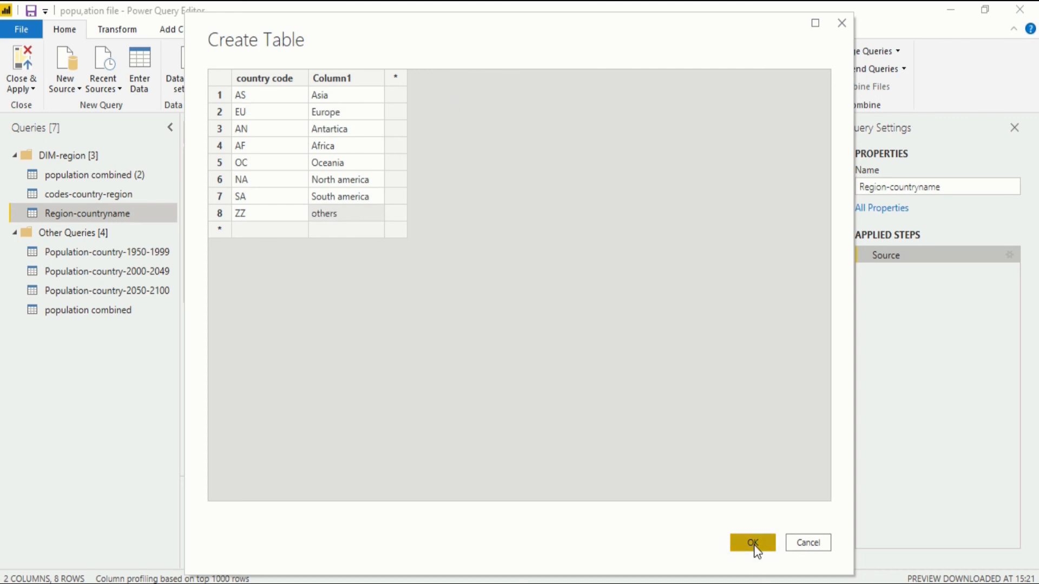
- Confirm the Create Table dialog so Region-countryname loads its eight code/region rows
left_click(751, 542)
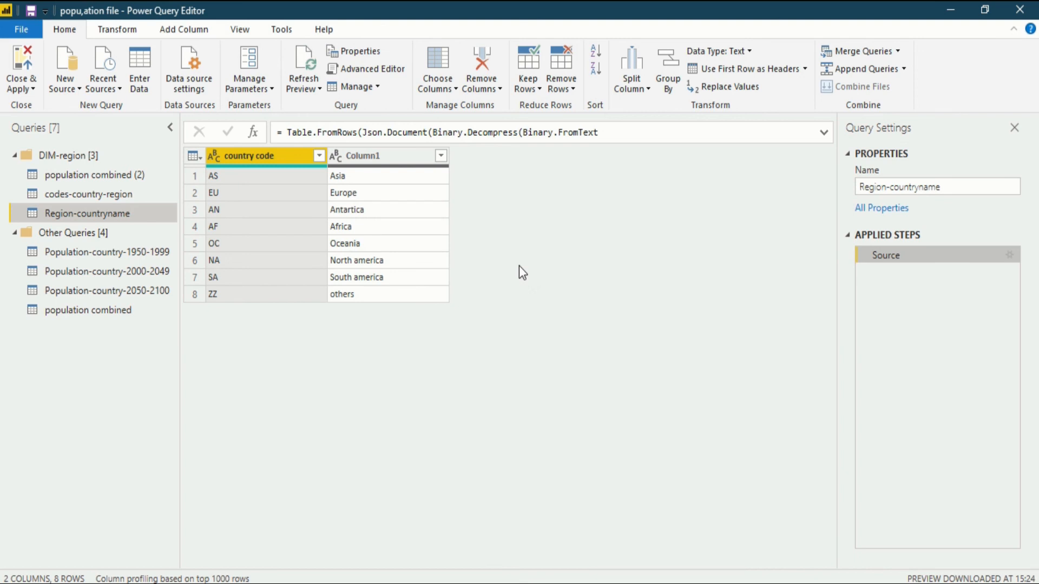
mouse_move(563, 210)
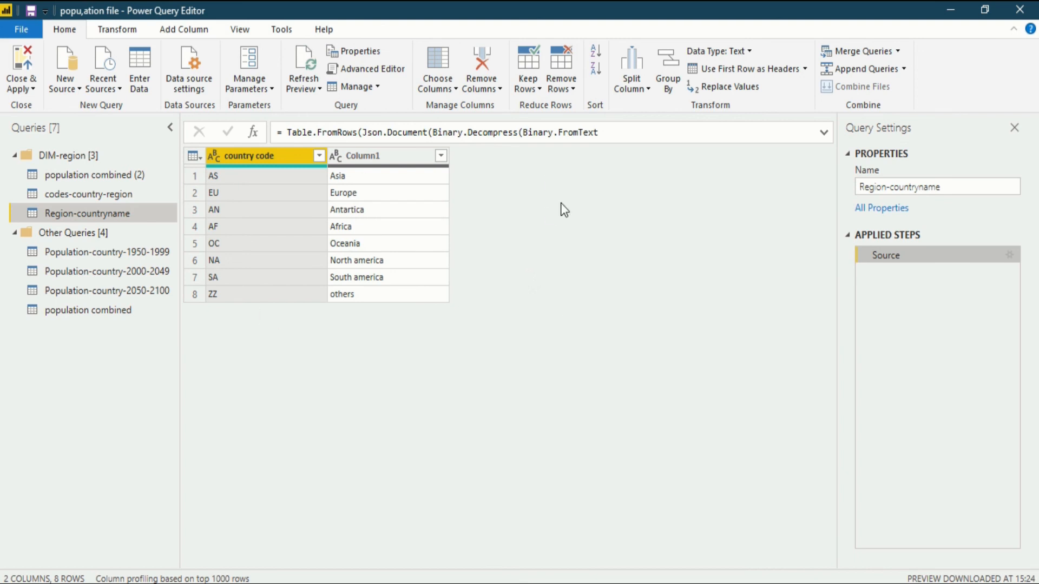
mouse_move(264, 301)
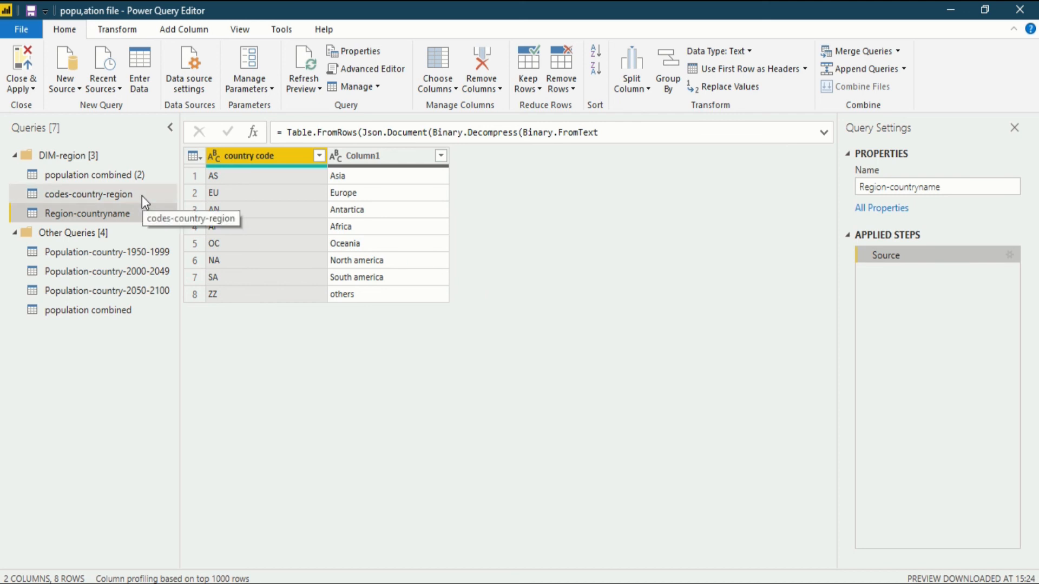
left_click(89, 194)
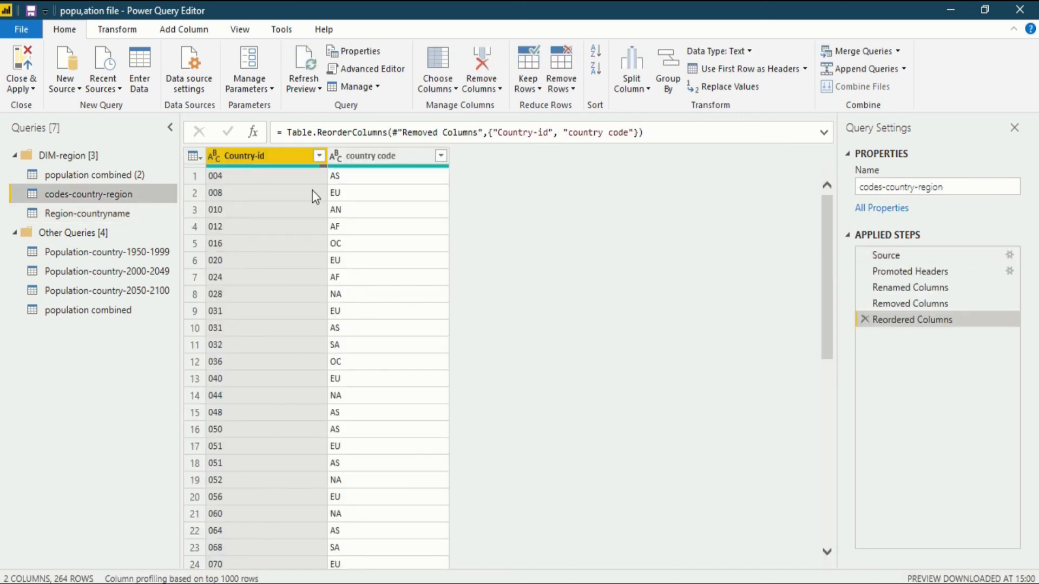
mouse_move(87, 213)
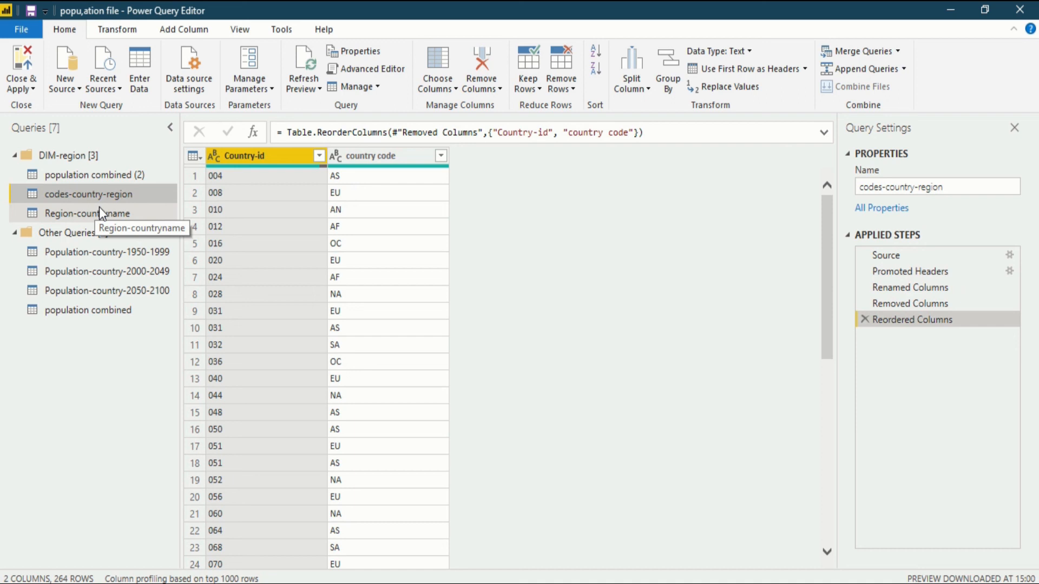
left_click(86, 213)
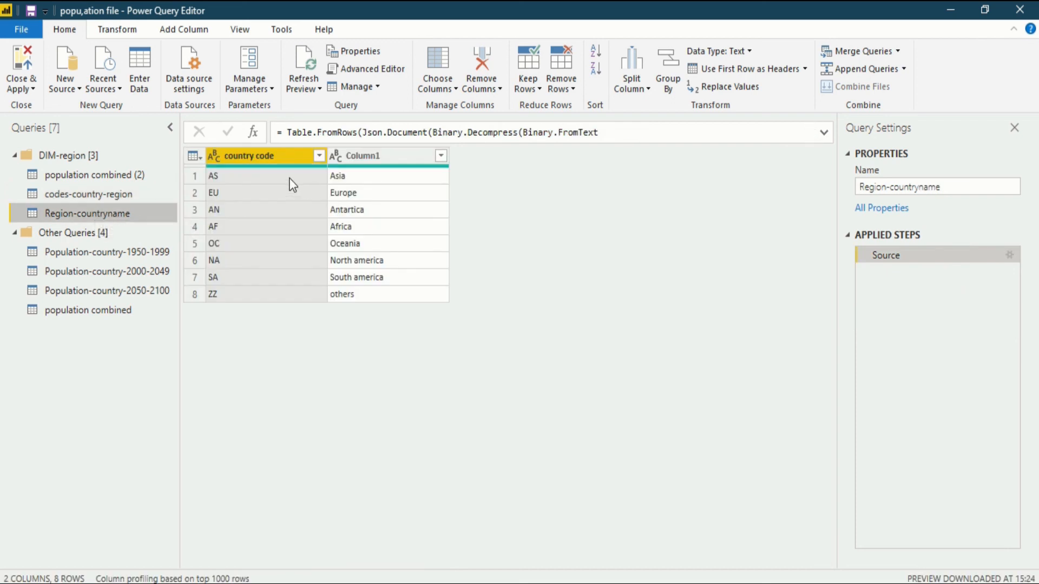
- Rename Column1 of Region-countryname to Countryname
left_click(362, 156)
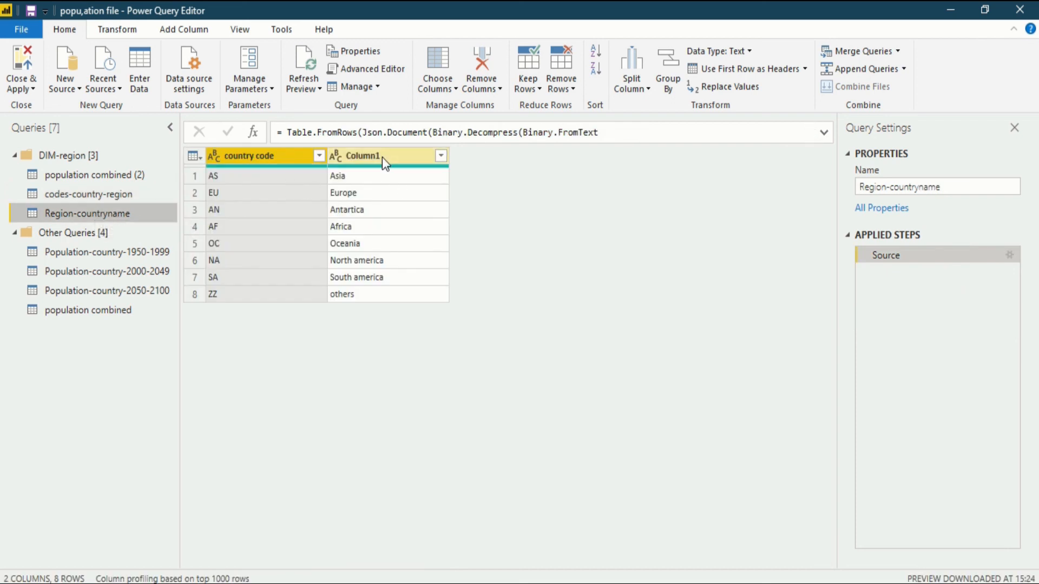
double_click(362, 156)
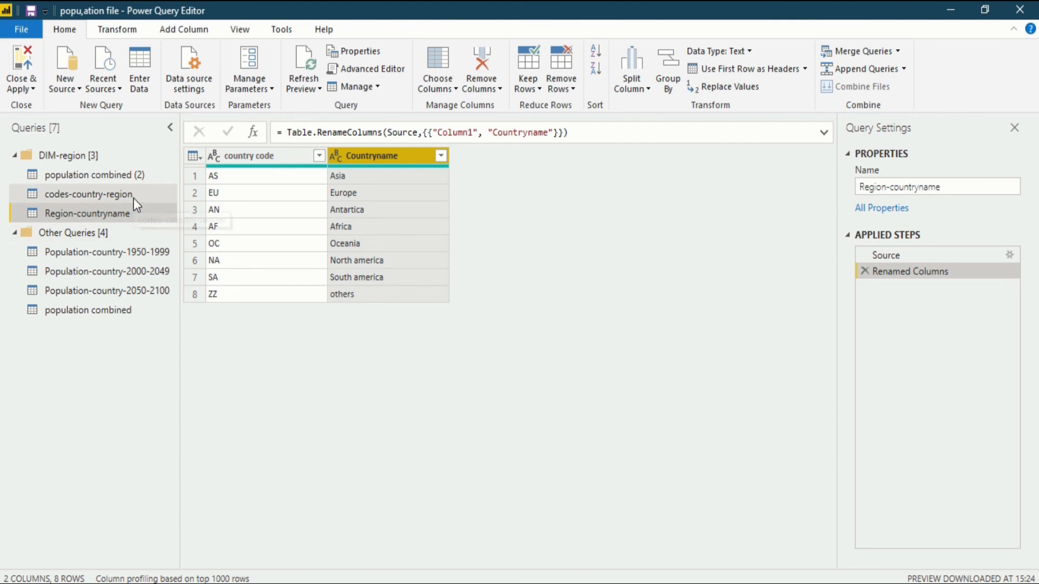
left_click(88, 194)
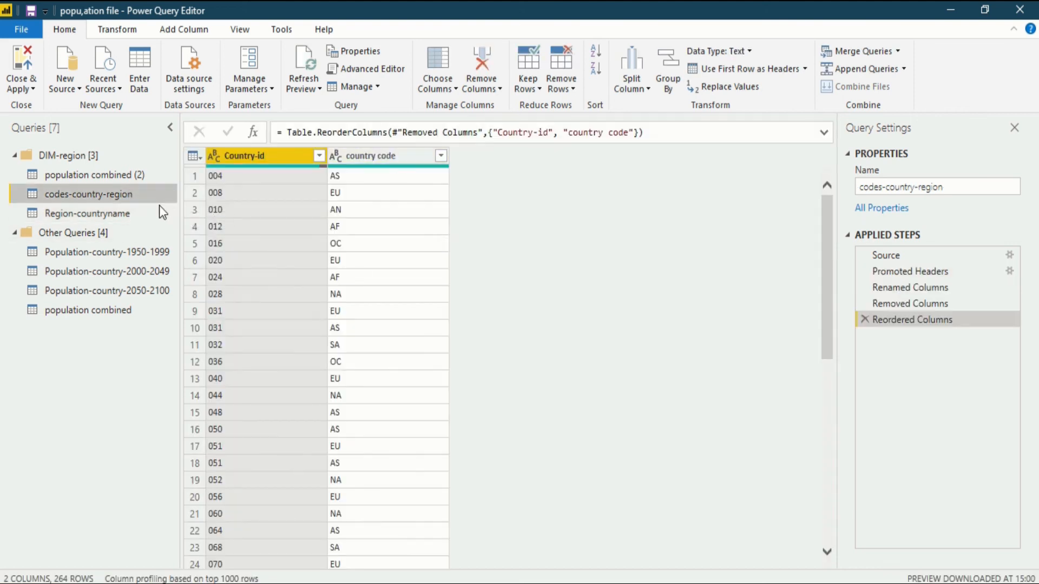
left_click(87, 213)
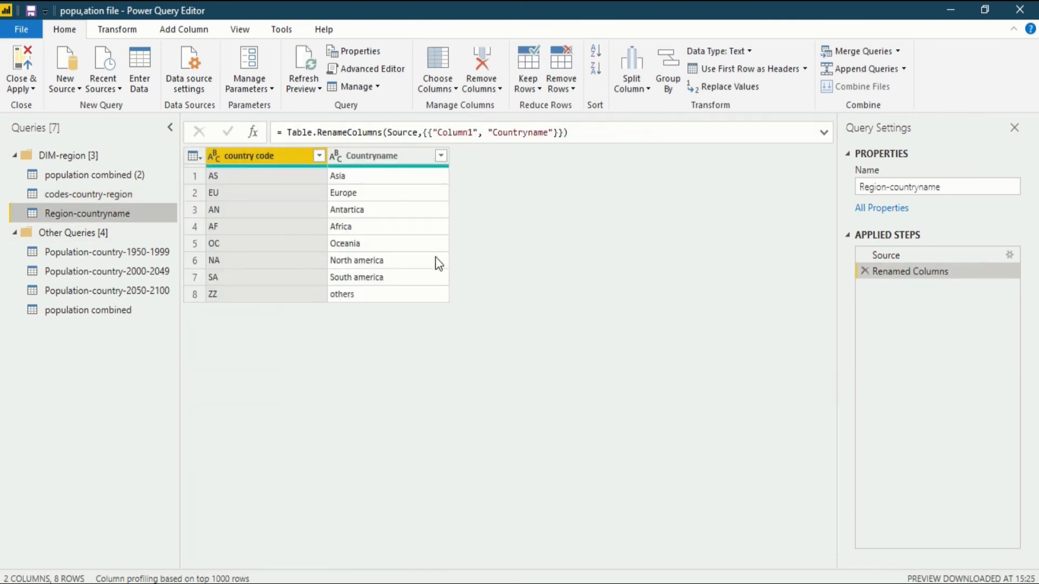